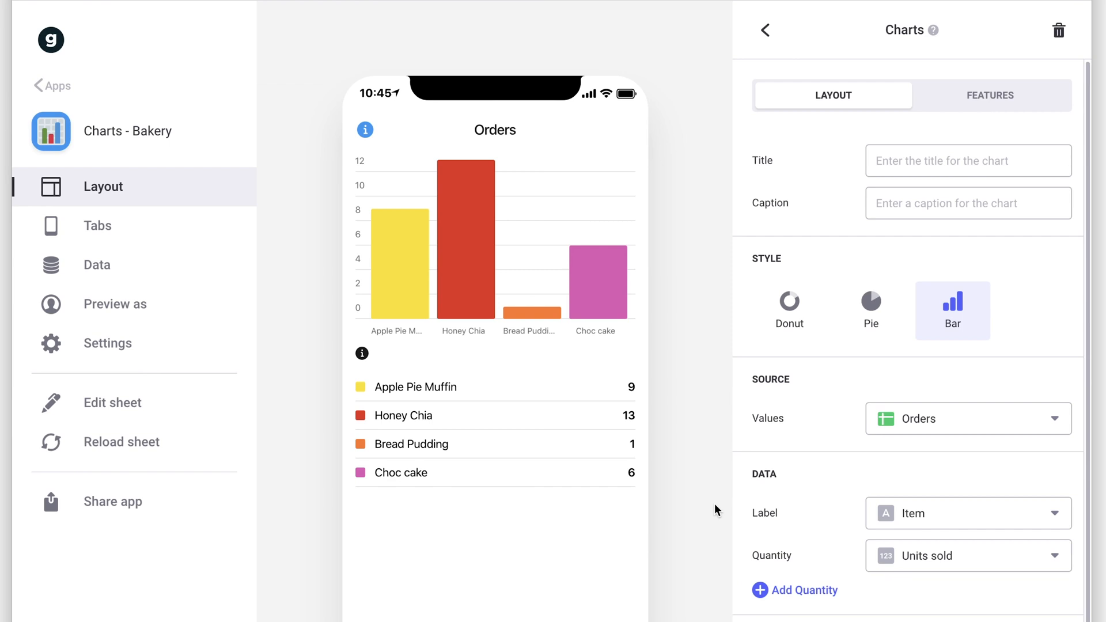
- Keep Orders as the chart's data and switch its style from bar to donut
left_click(967, 418)
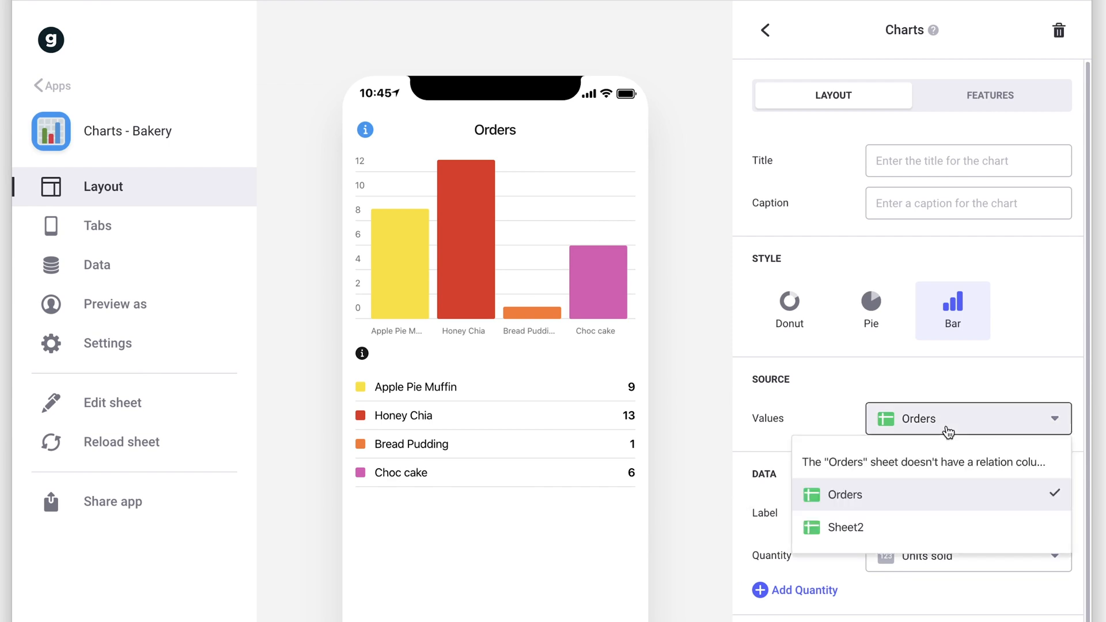
left_click(843, 494)
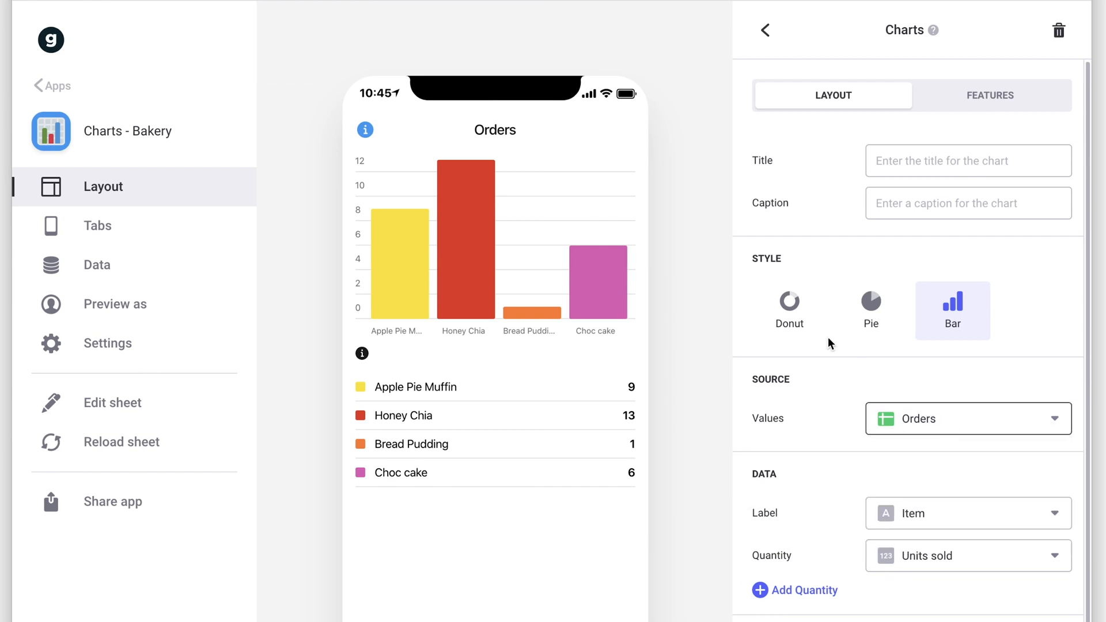
left_click(789, 310)
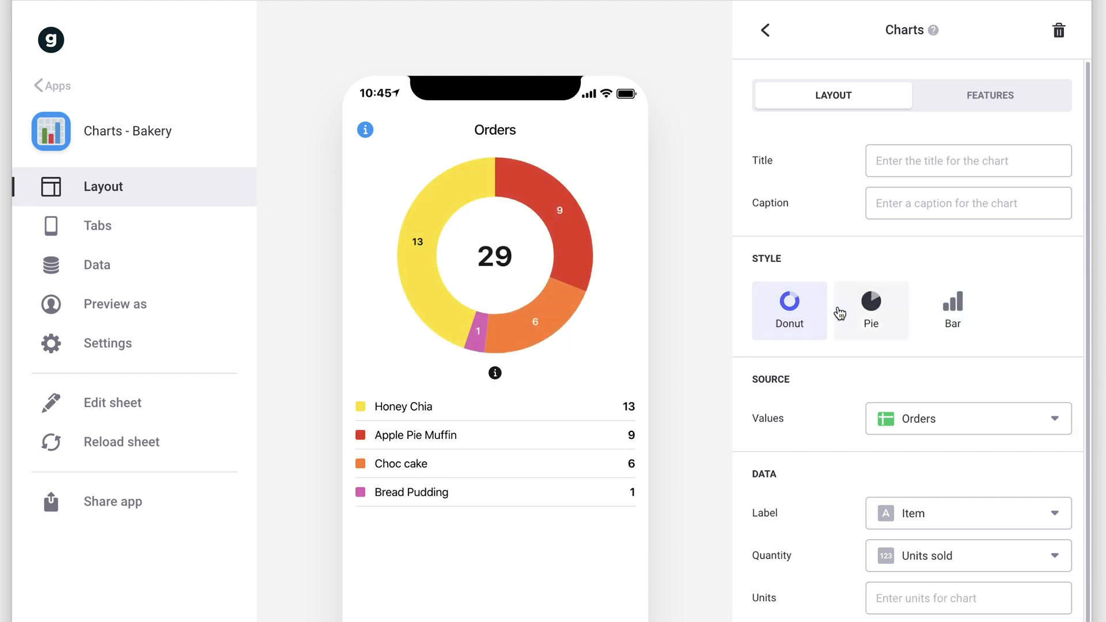
left_click(871, 310)
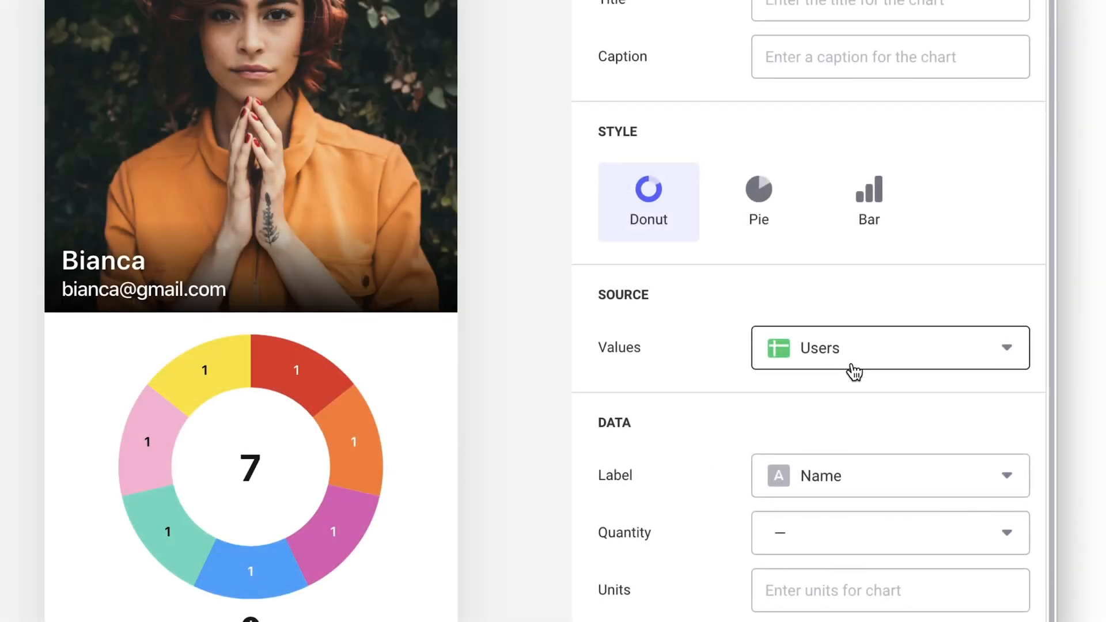
- Try the Entries sheet as the chart source, then revert it to Users
left_click(888, 347)
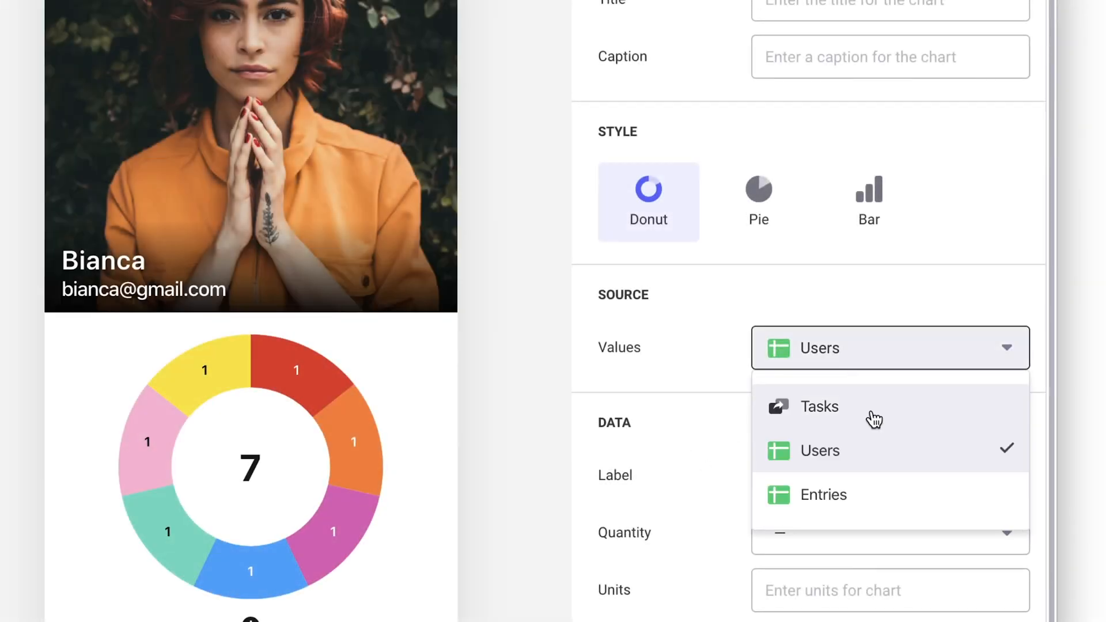
left_click(819, 406)
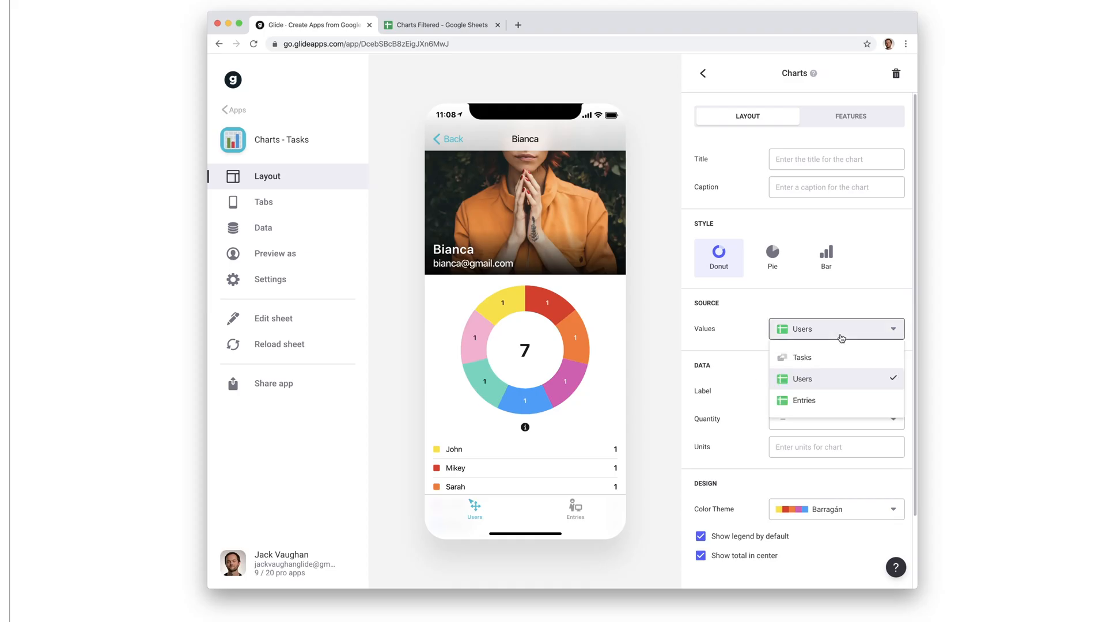
left_click(802, 399)
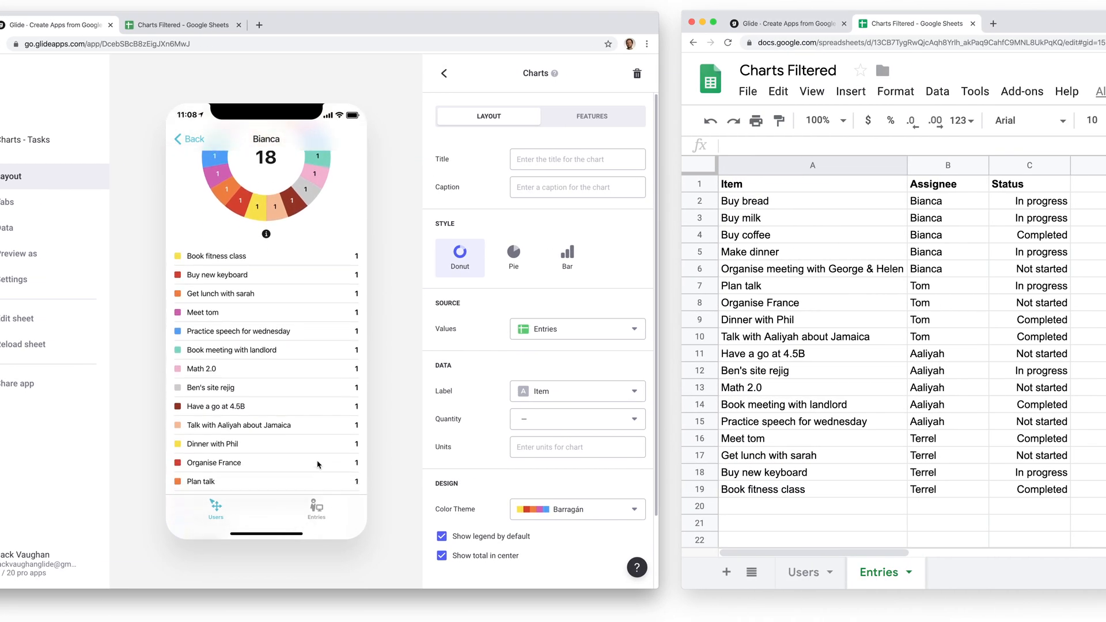
scroll("down", 3)
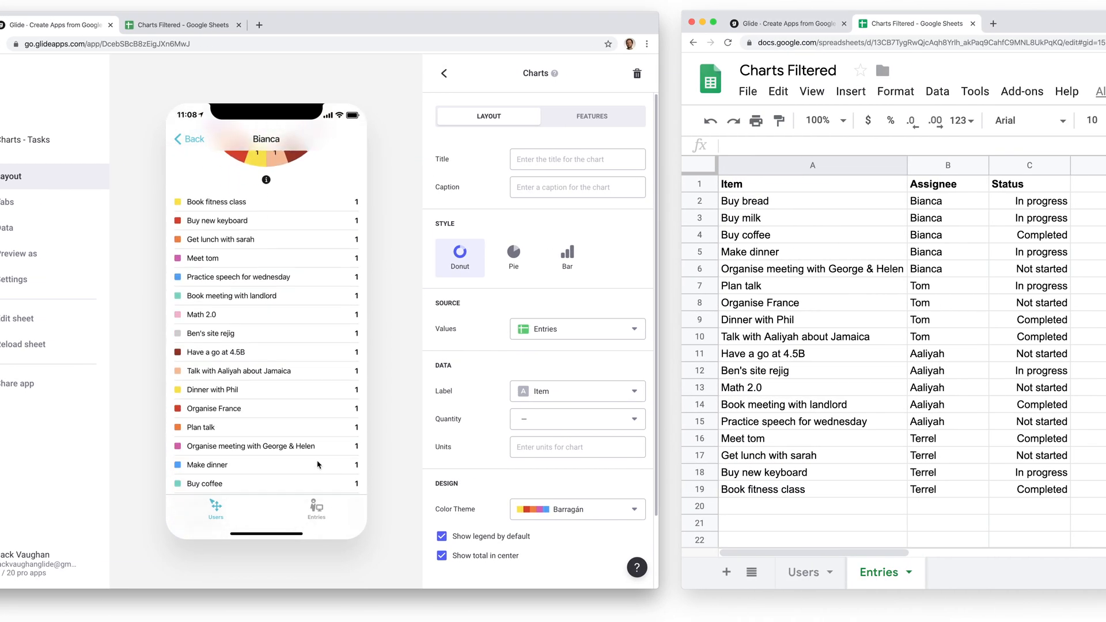
left_click(576, 328)
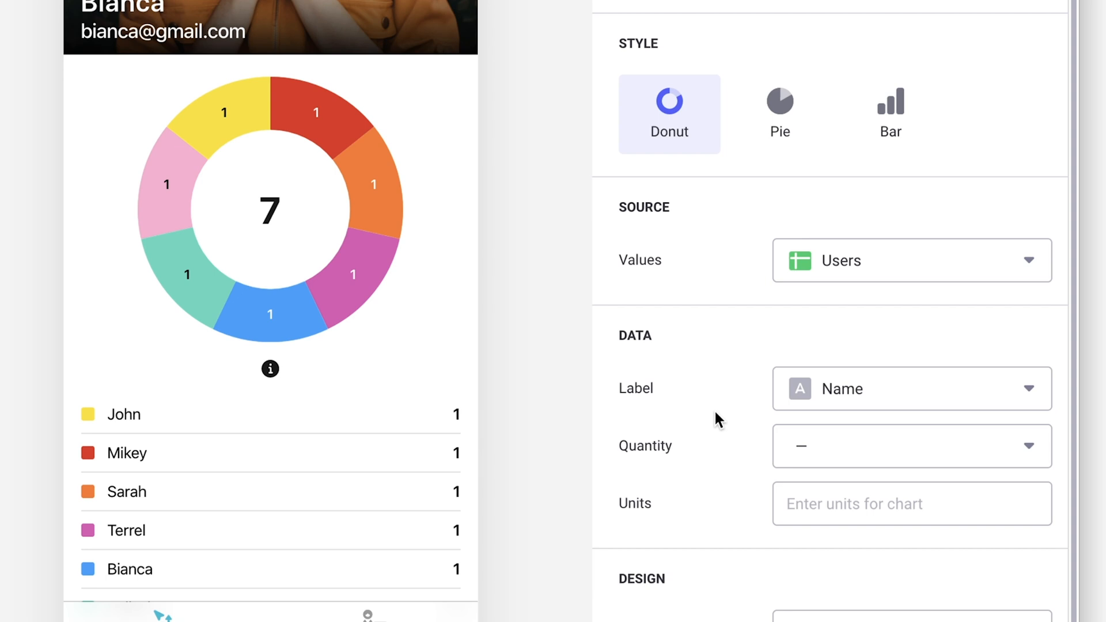
- Feed the donut chart from the person's Tasks relation, labeled by Status
left_click(910, 261)
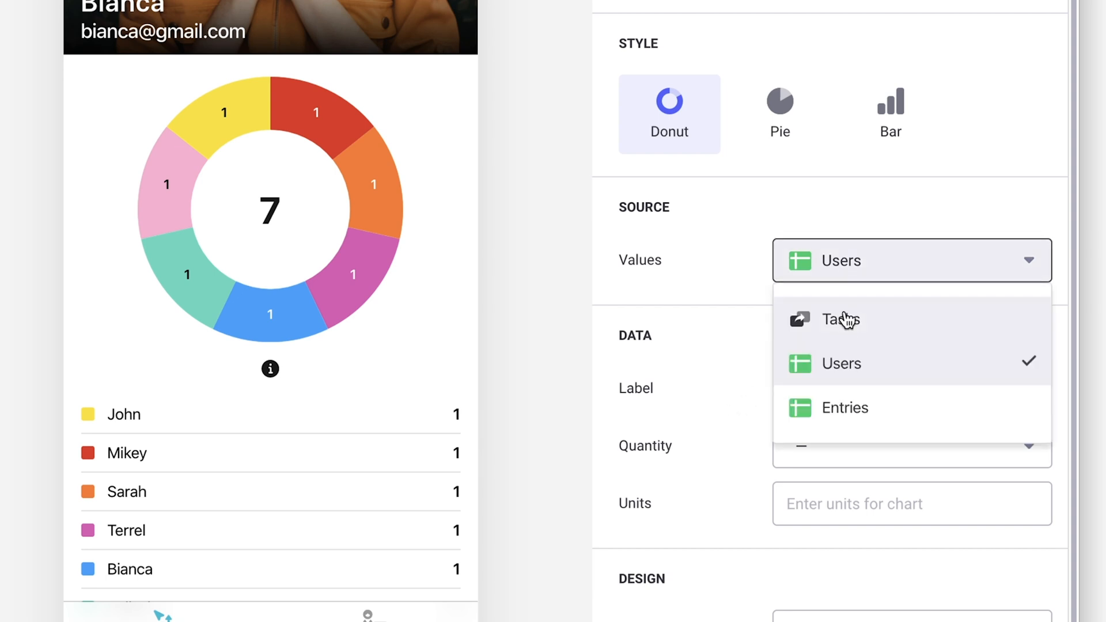
left_click(840, 319)
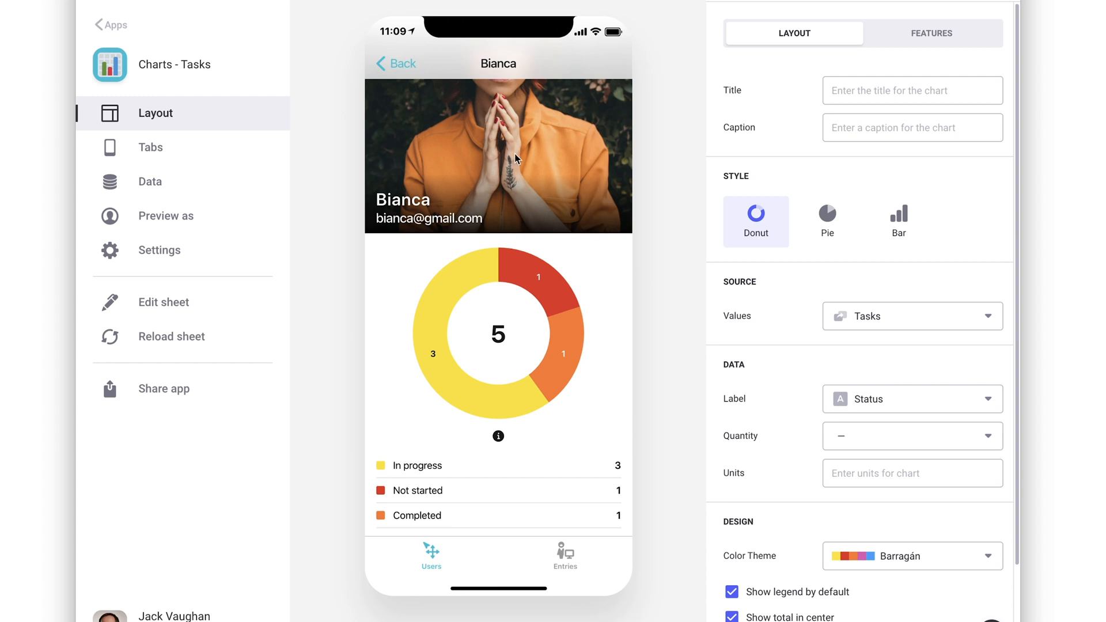
- Preview another user's task chart, then switch to the Data editor's Users table
left_click(395, 64)
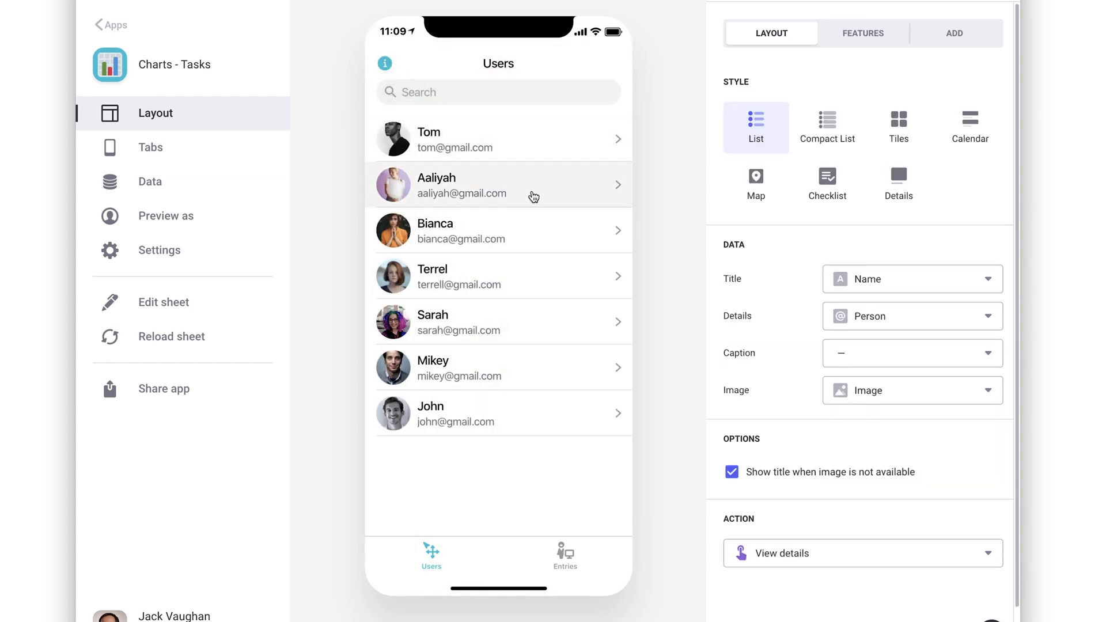
left_click(497, 184)
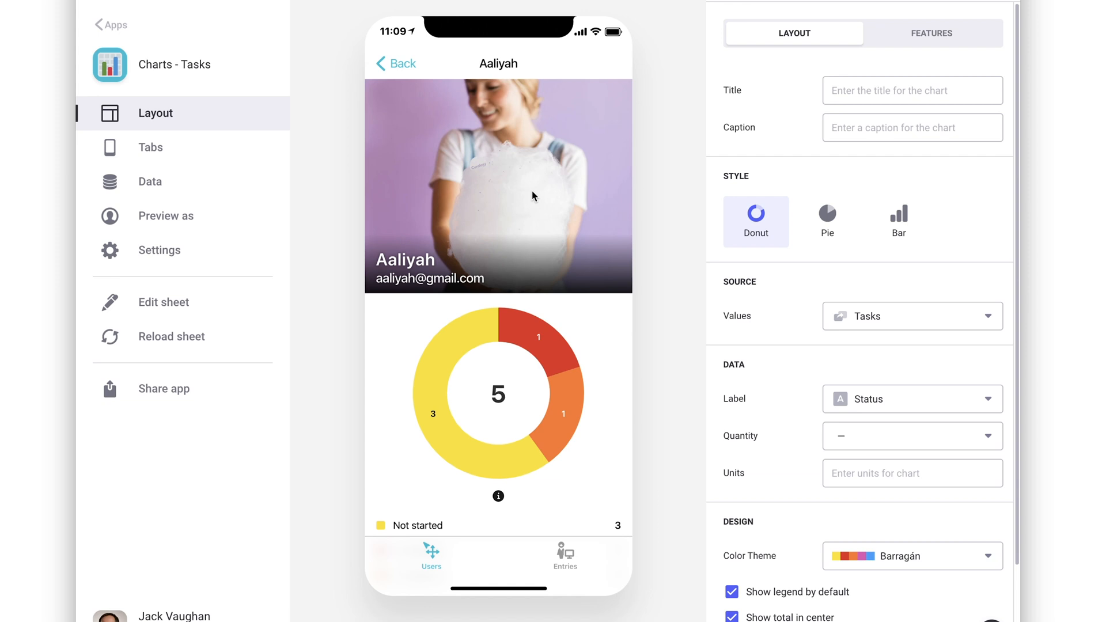
left_click(109, 181)
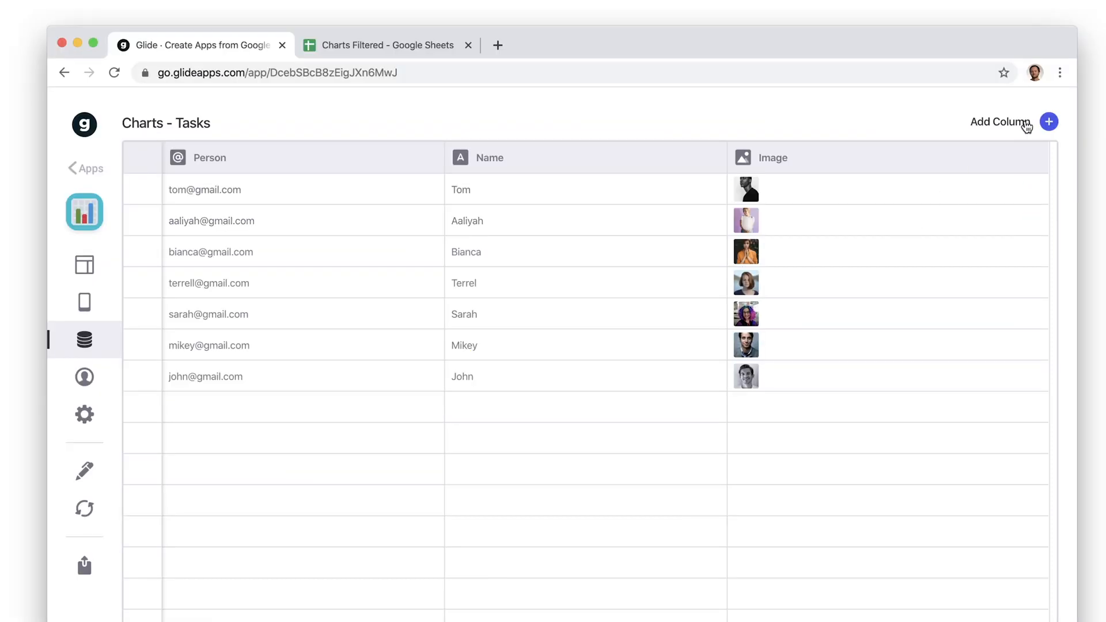
- Add a Tasks relation column matching Name to Entries > Assignee with Match multiple enabled
left_click(1048, 121)
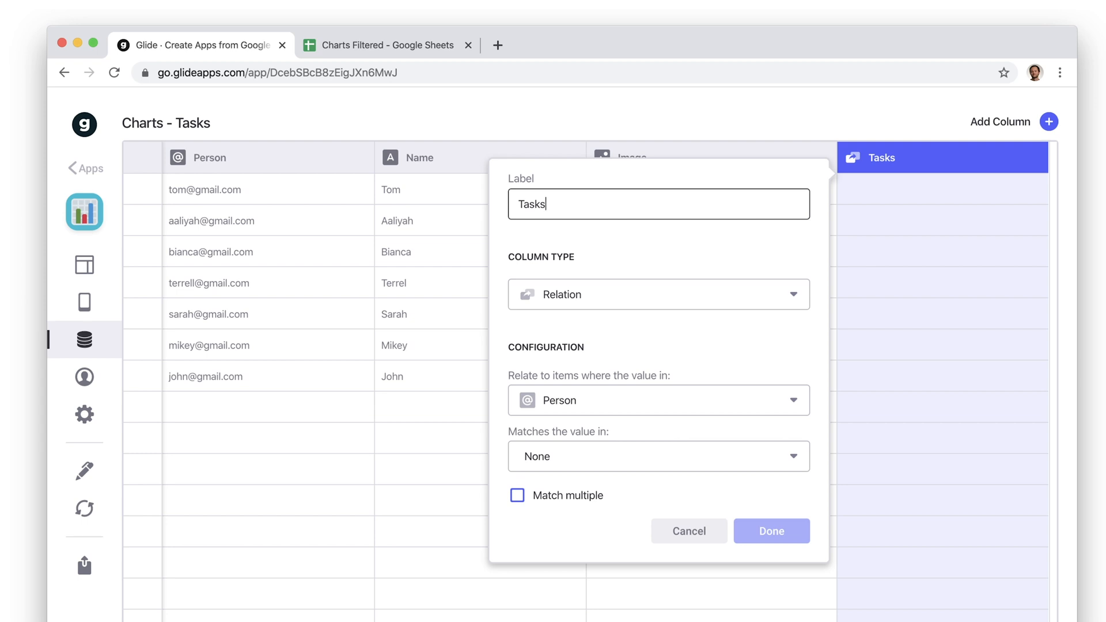
left_click(658, 457)
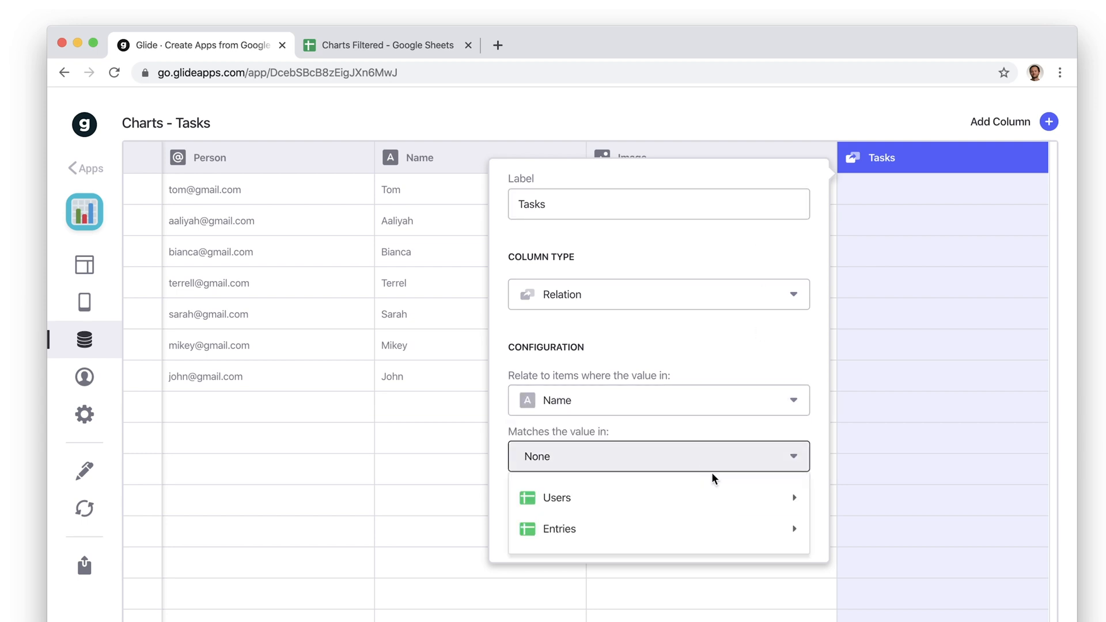
left_click(559, 528)
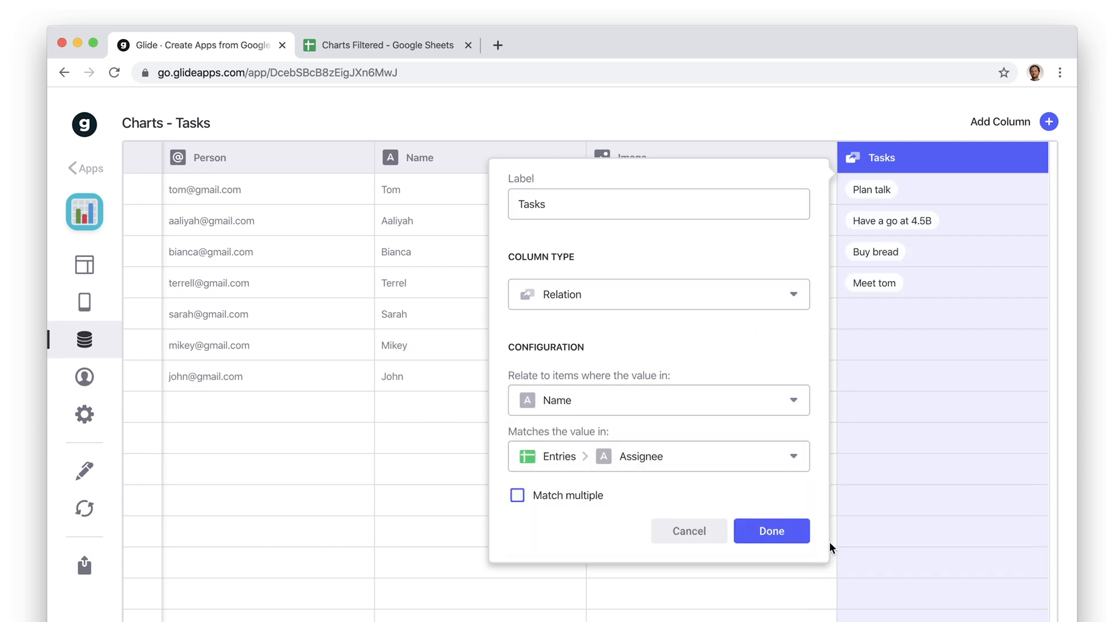
left_click(488, 496)
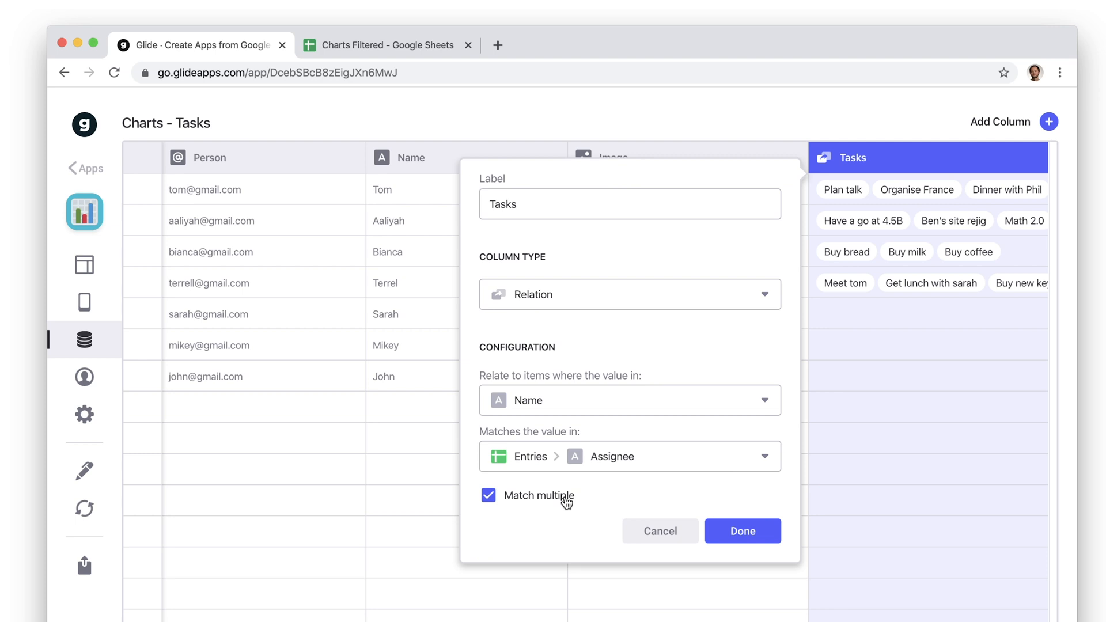
left_click(740, 530)
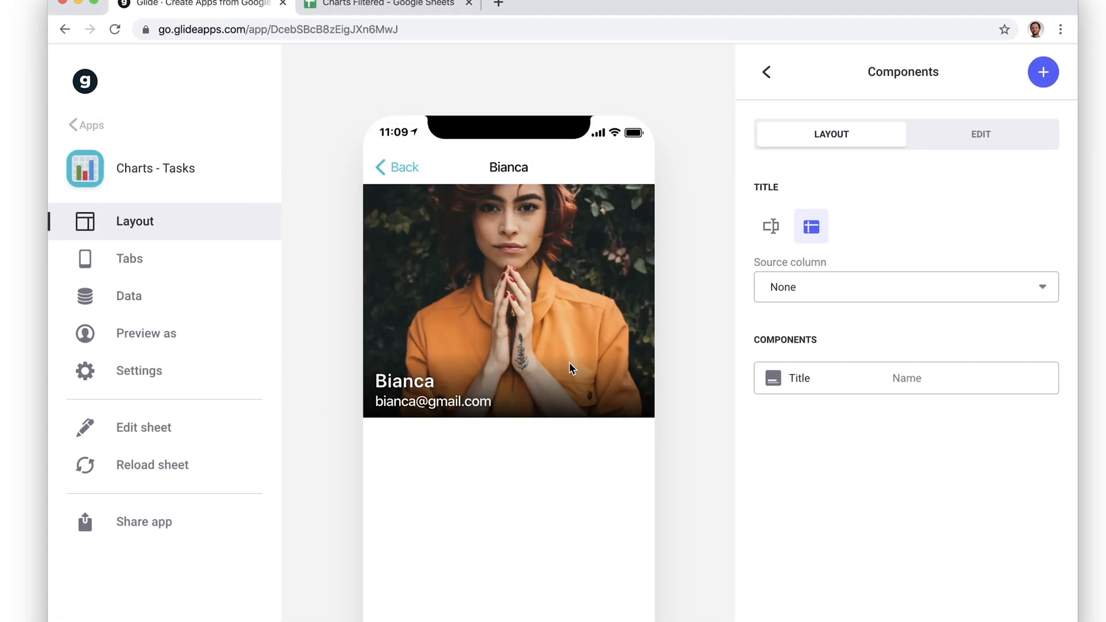
- Add a Charts component to the profile screen by searching 'chart'
left_click(1044, 71)
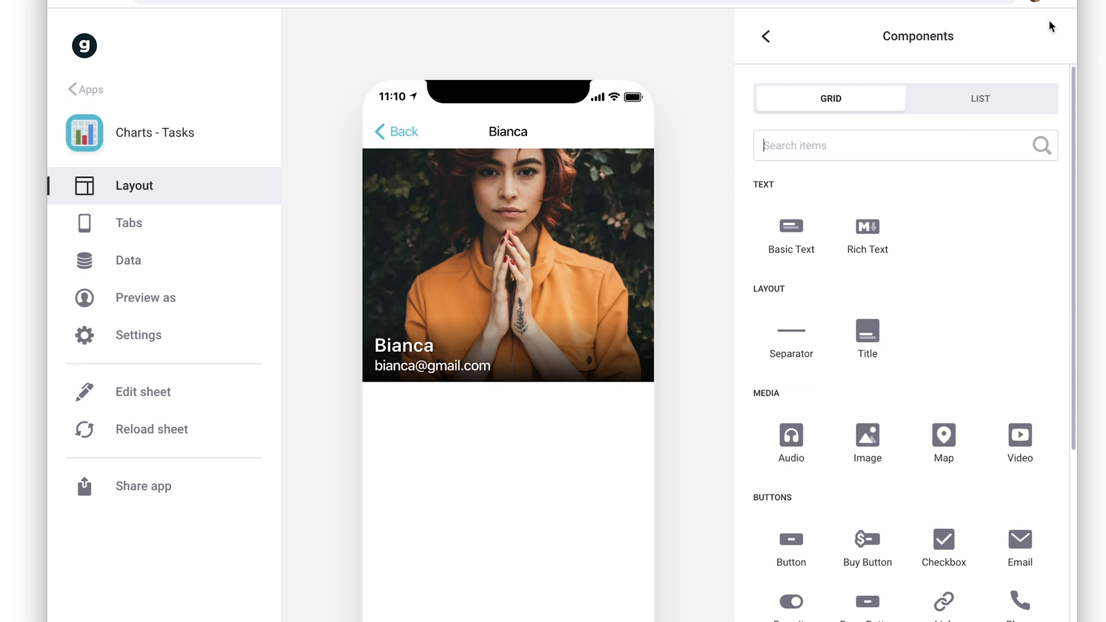
type("chart")
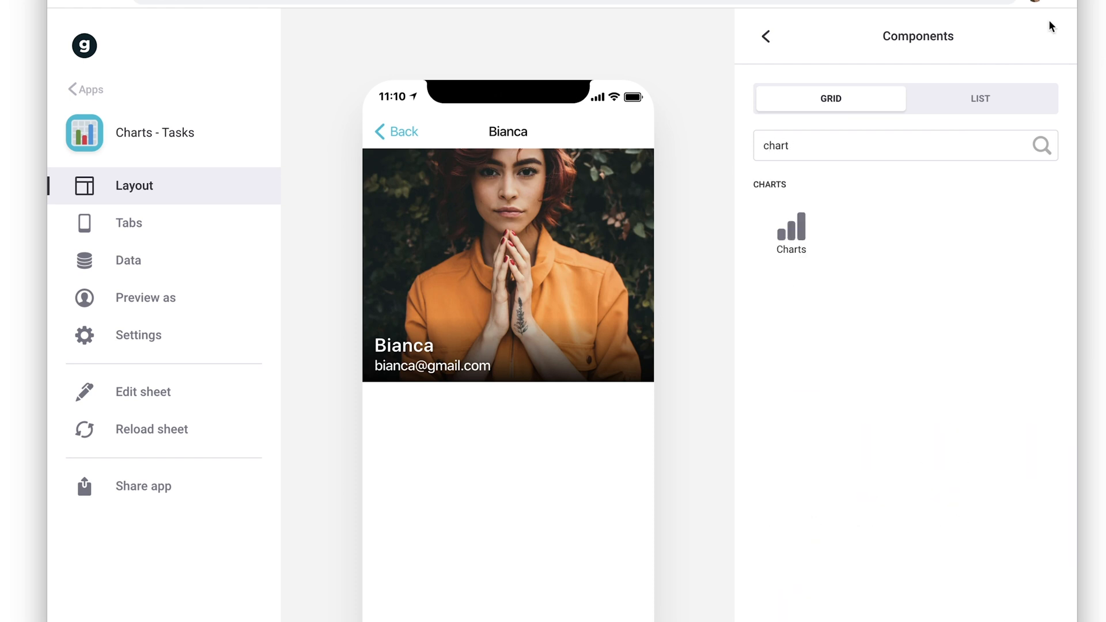
left_click(790, 233)
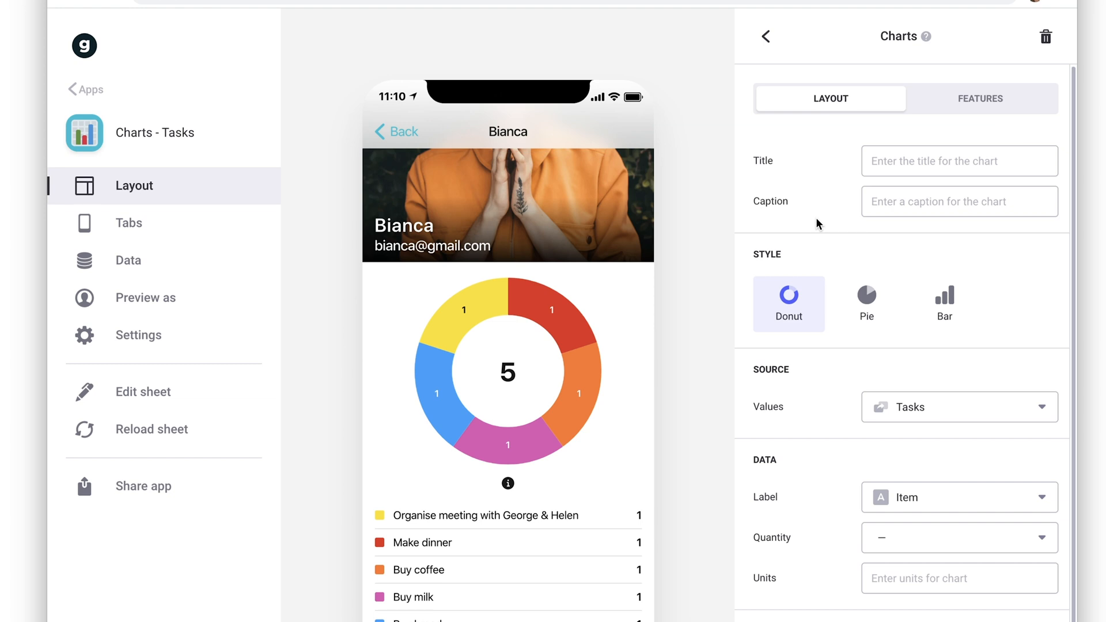
scroll("down", 3)
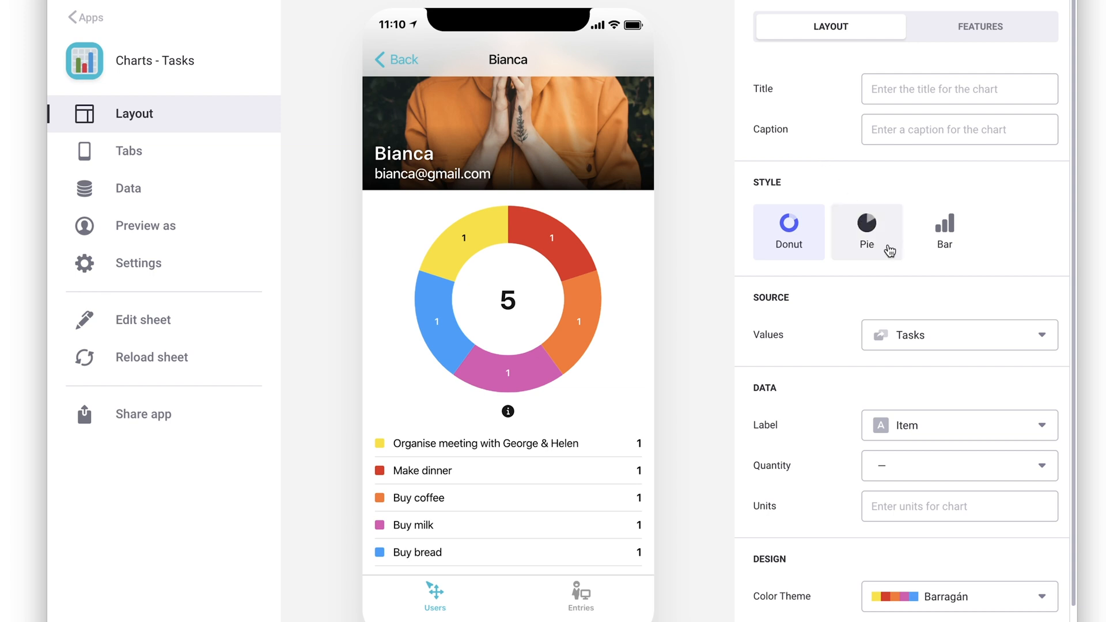
- Review the Label choices and bring up the Orders pie chart counting rows per order number
left_click(959, 425)
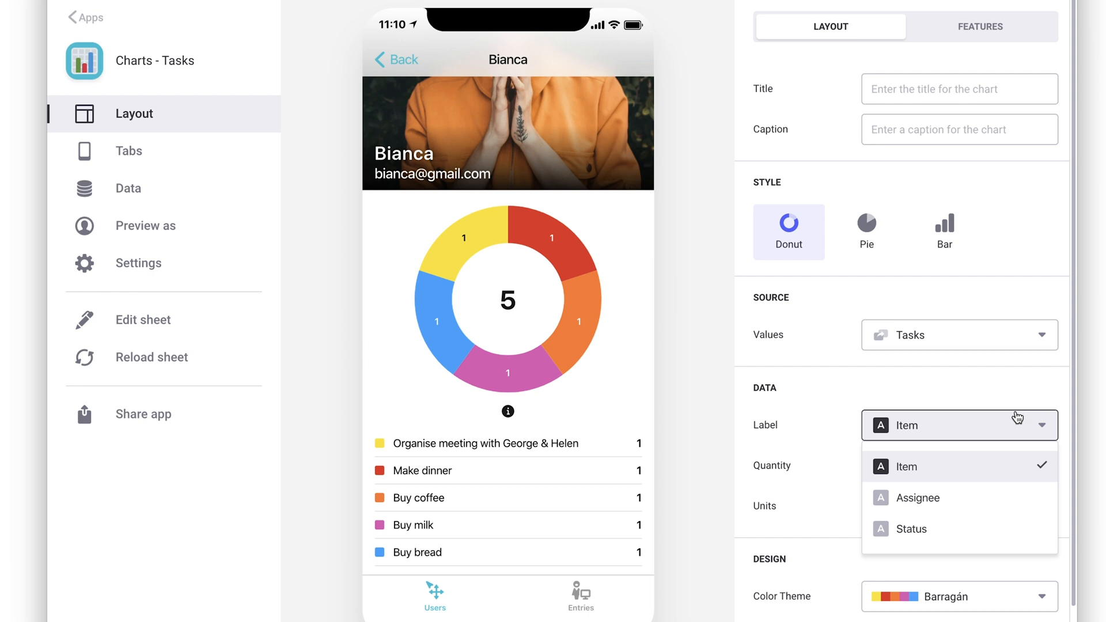
left_click(910, 528)
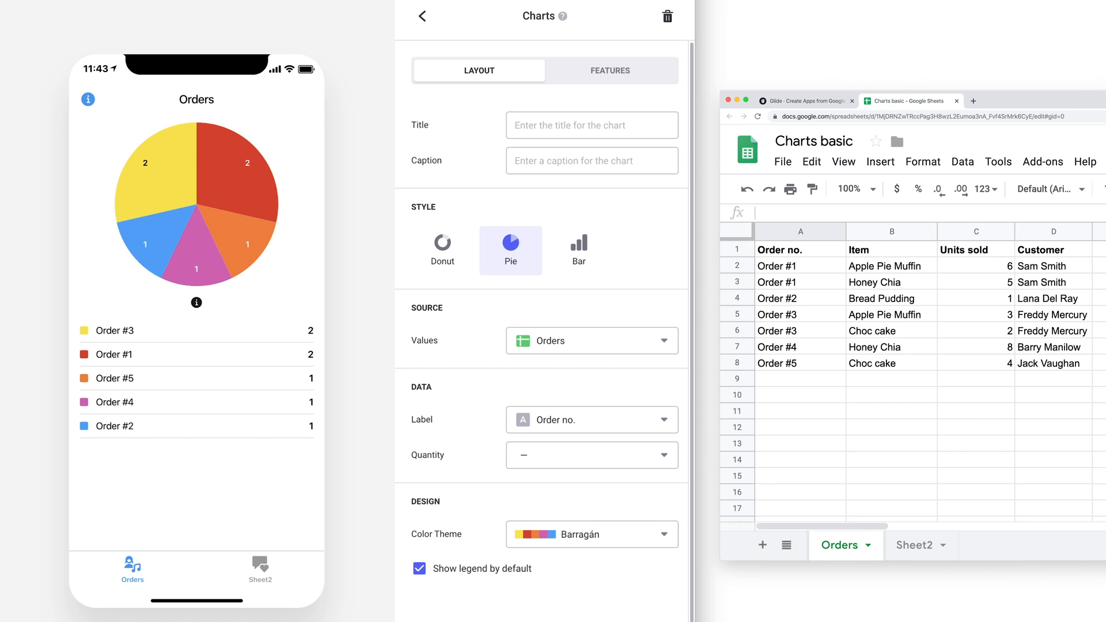
- Label the Orders pie slices by Item instead of order number
left_click(591, 419)
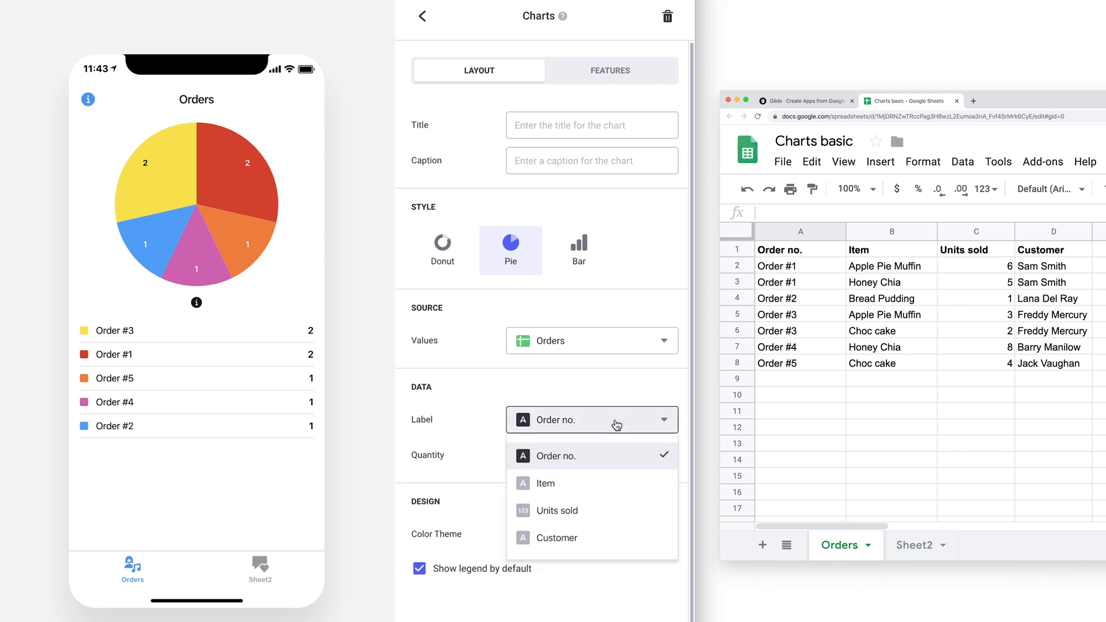
left_click(545, 483)
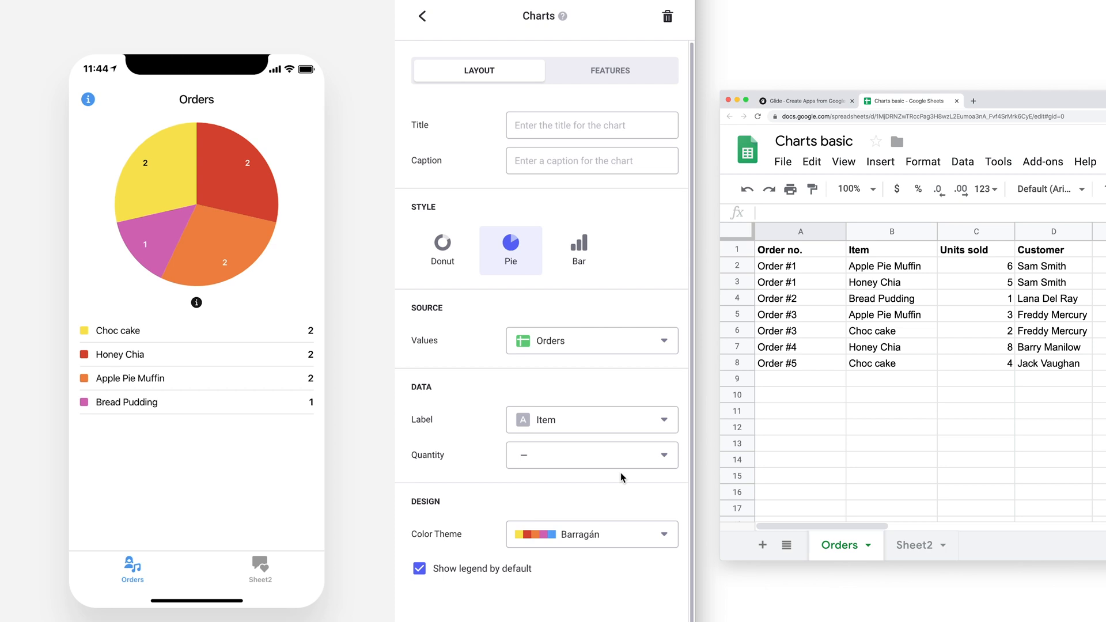
mouse_move(652, 455)
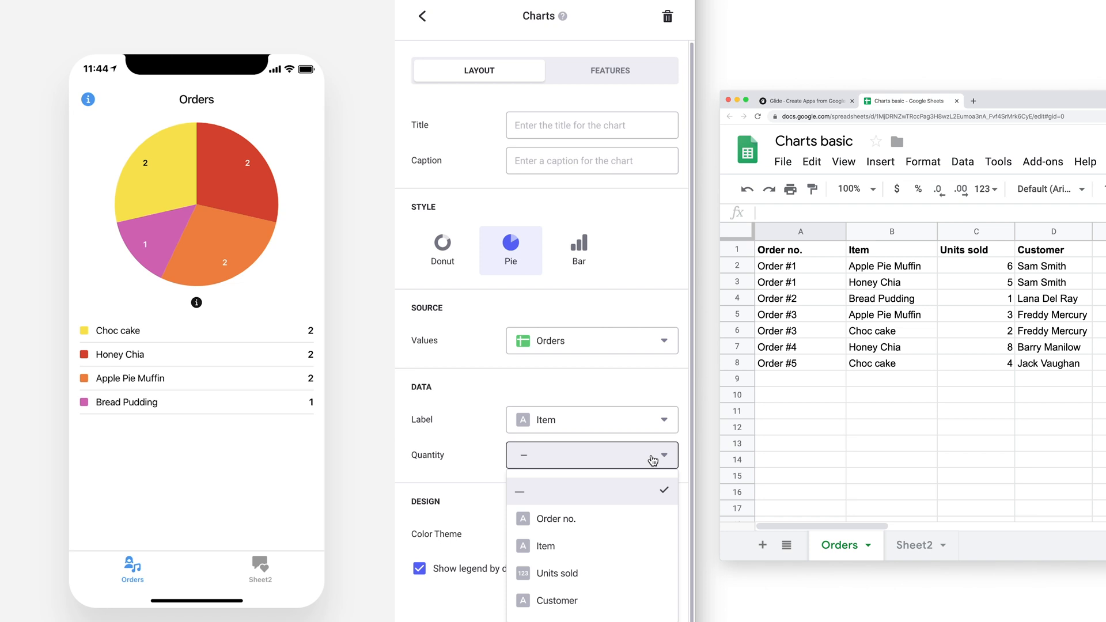
mouse_move(621, 573)
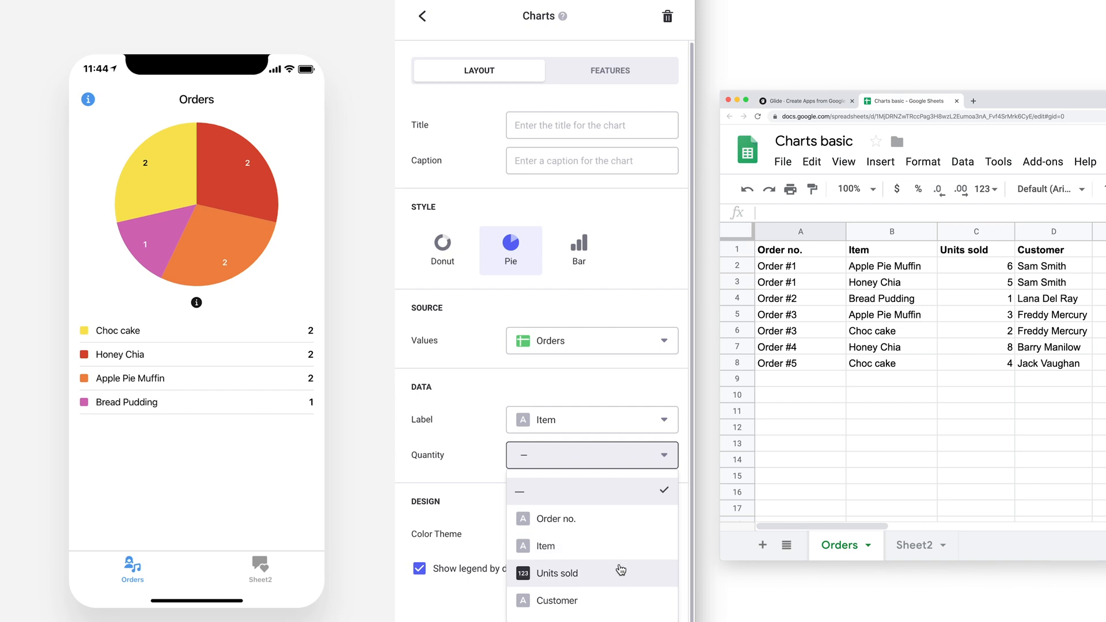
- Size the slices by Units sold and group them by Customer
left_click(556, 573)
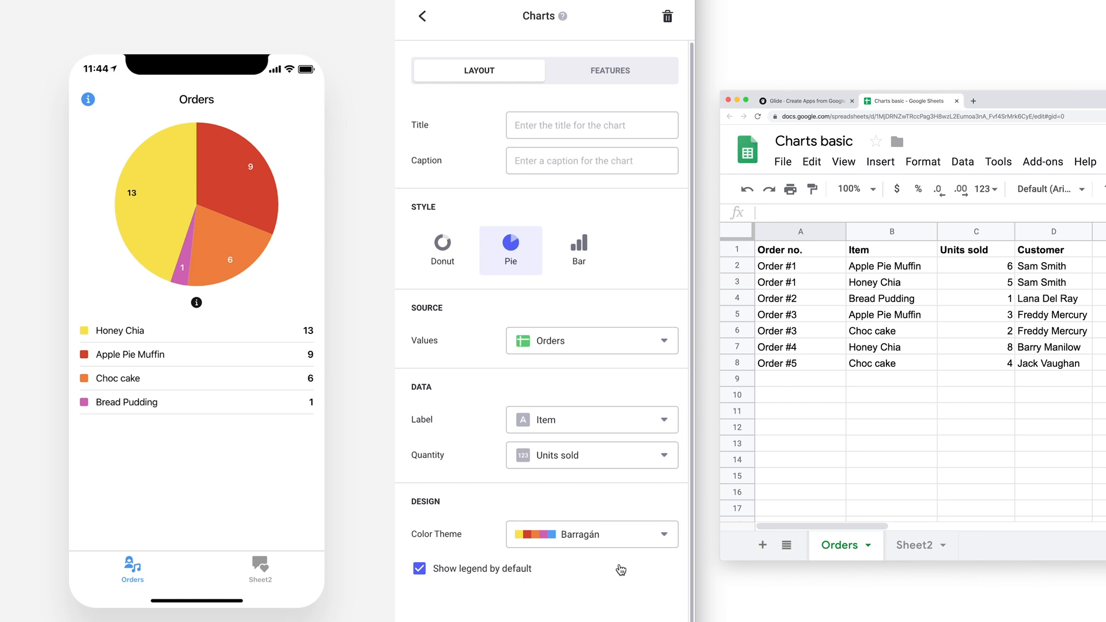
mouse_move(620, 471)
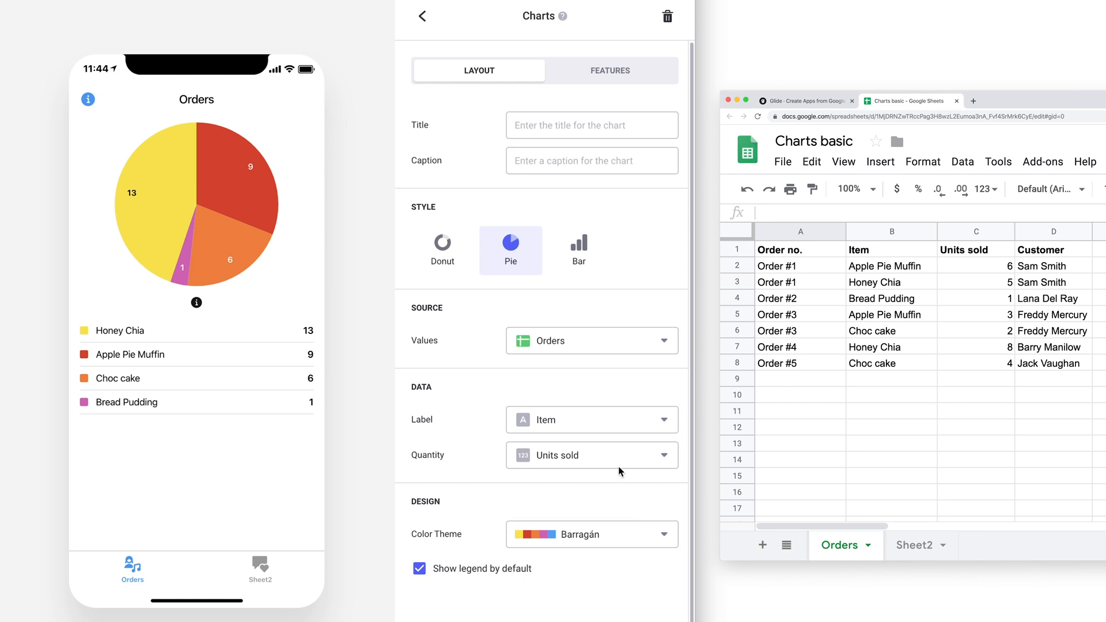
left_click(591, 419)
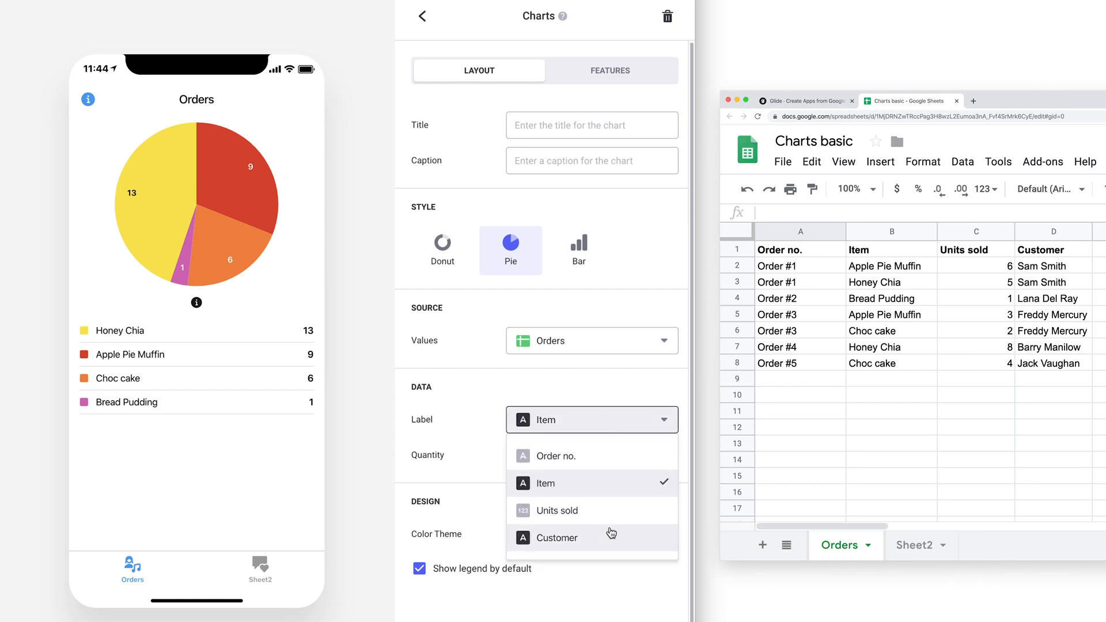
left_click(557, 538)
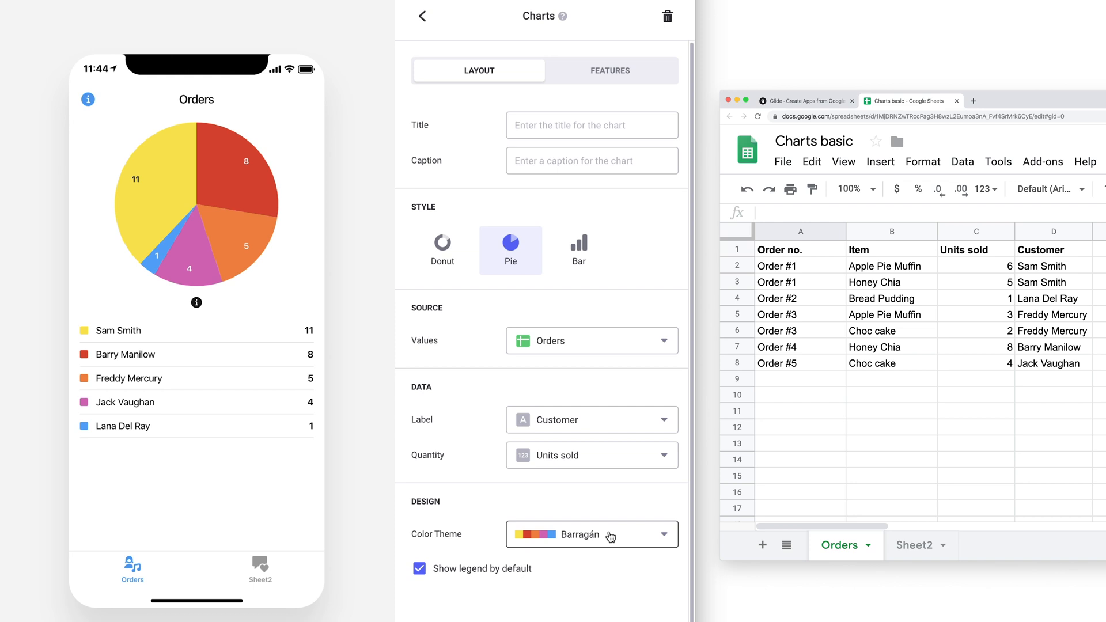
mouse_move(612, 511)
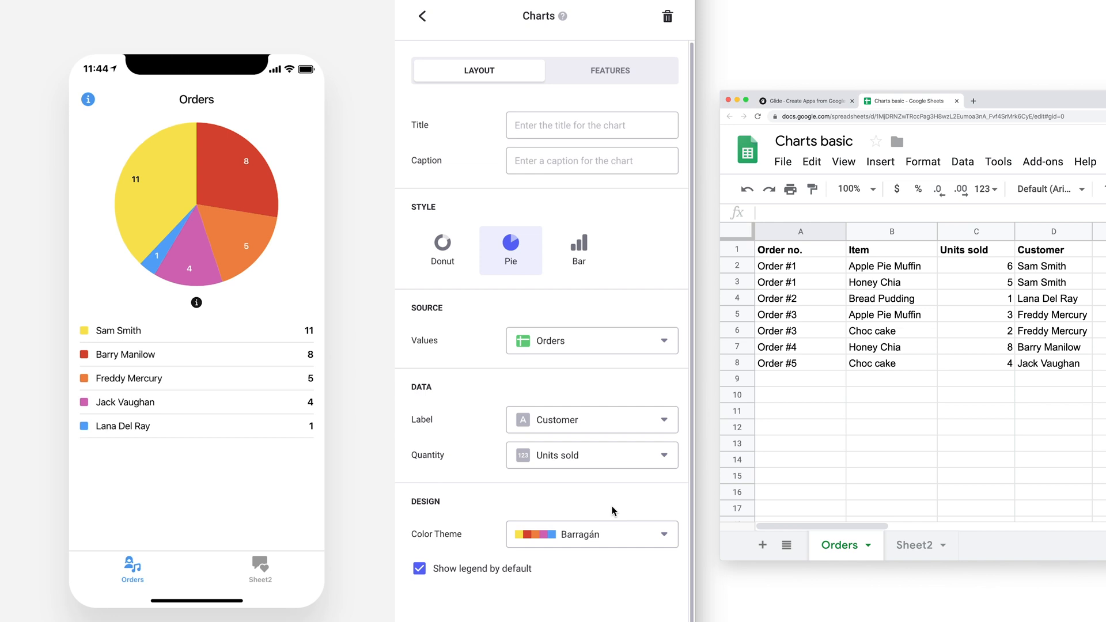
- Keep Units sold as the slice size and group the slices back by Item
left_click(591, 455)
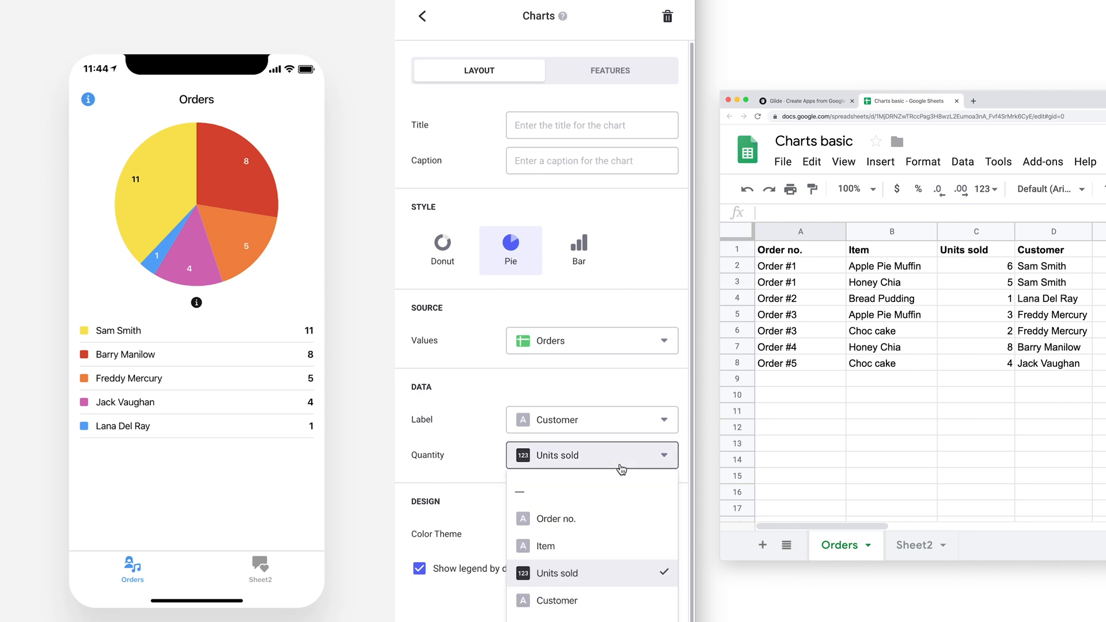
left_click(555, 518)
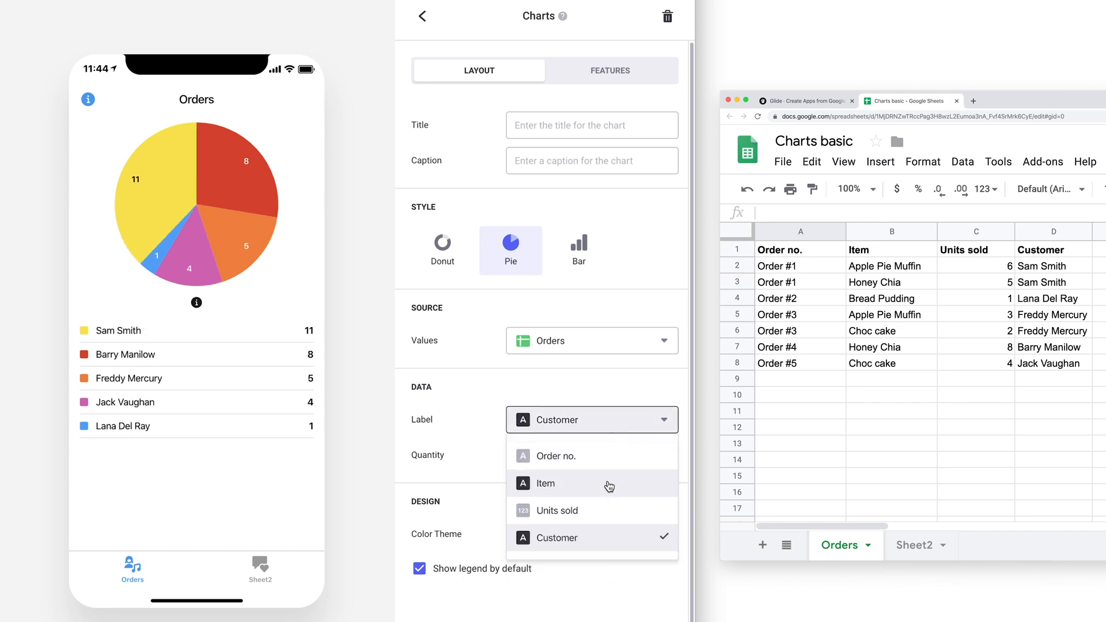
left_click(545, 483)
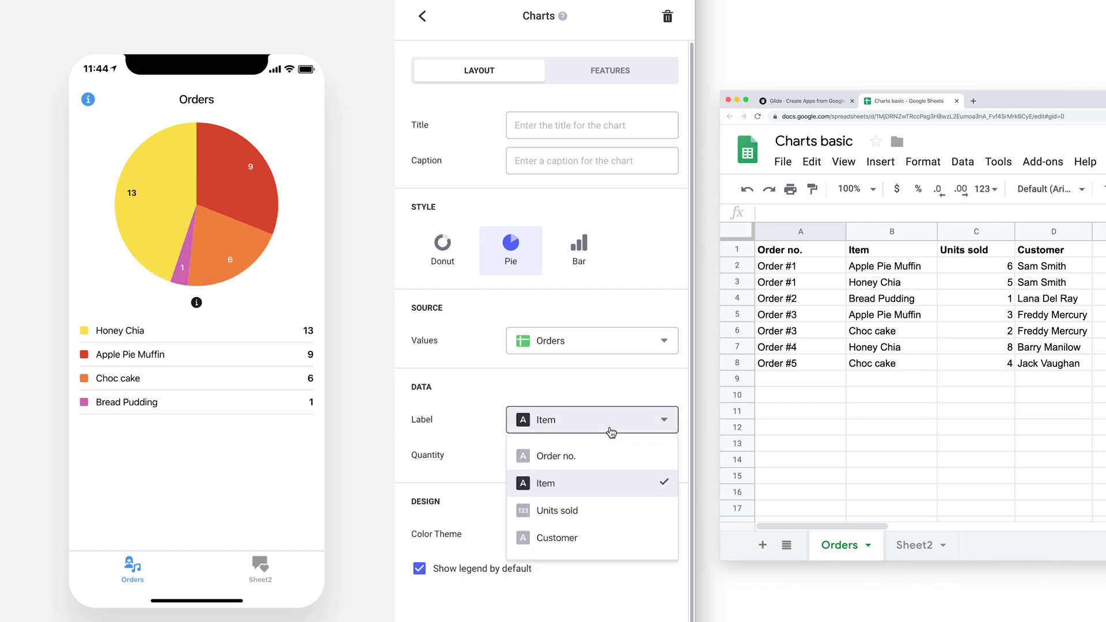
left_click(556, 456)
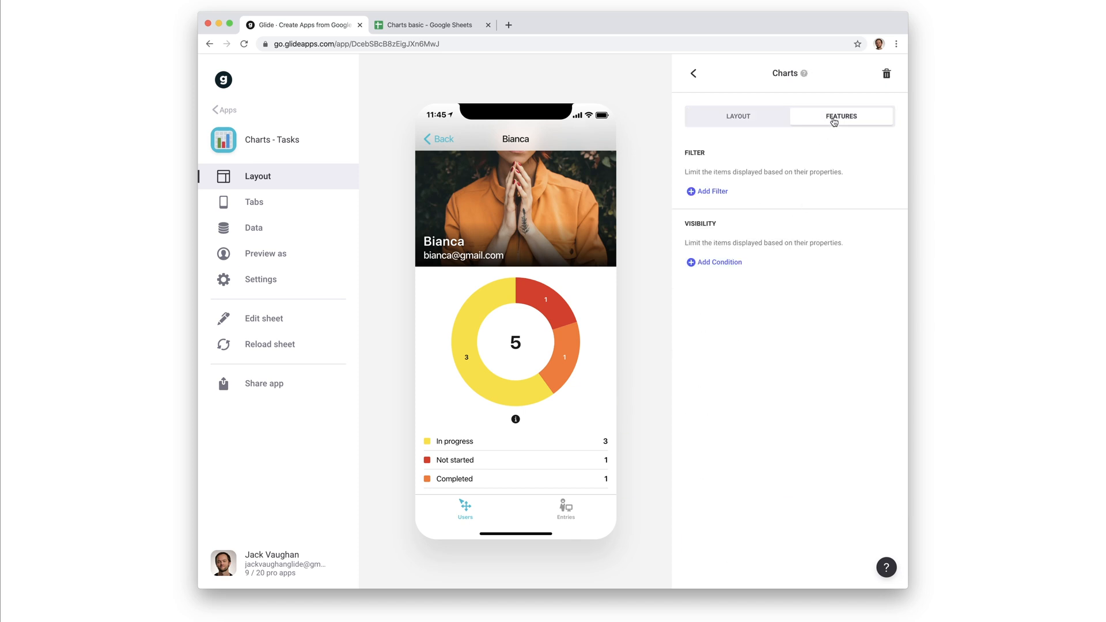
- Filter the task chart to Status is not Completed, leaving four tasks
left_click(712, 191)
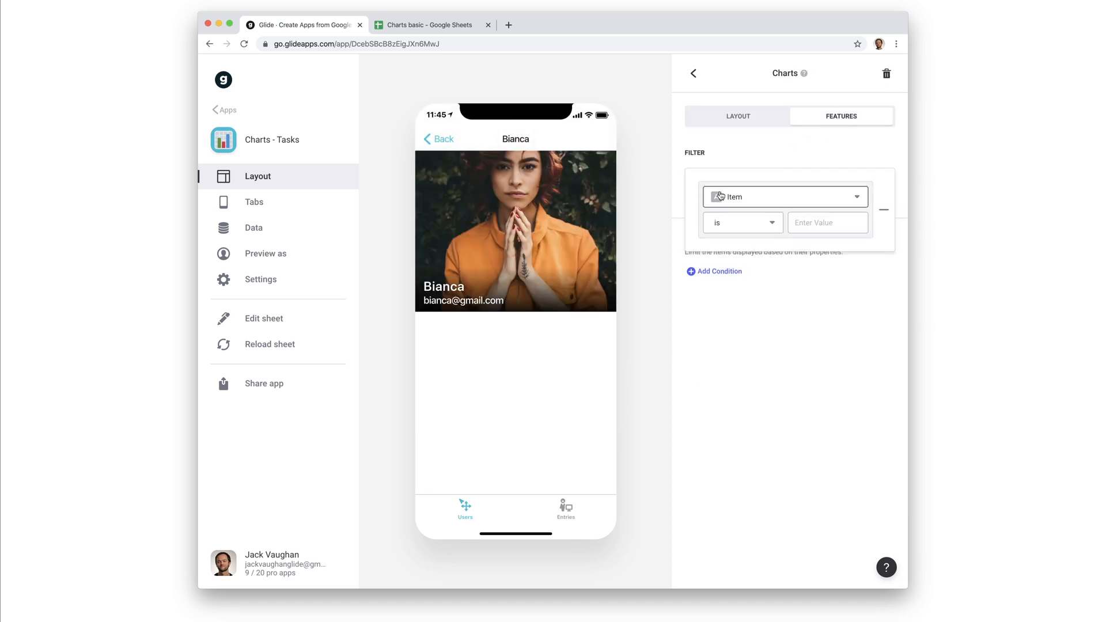
left_click(783, 196)
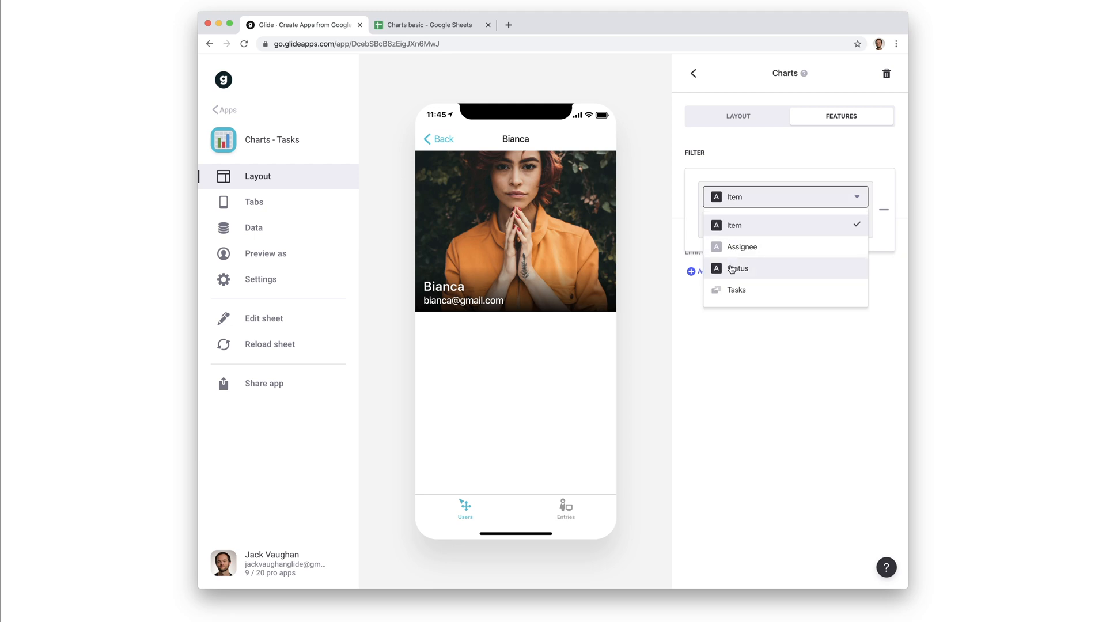
left_click(737, 269)
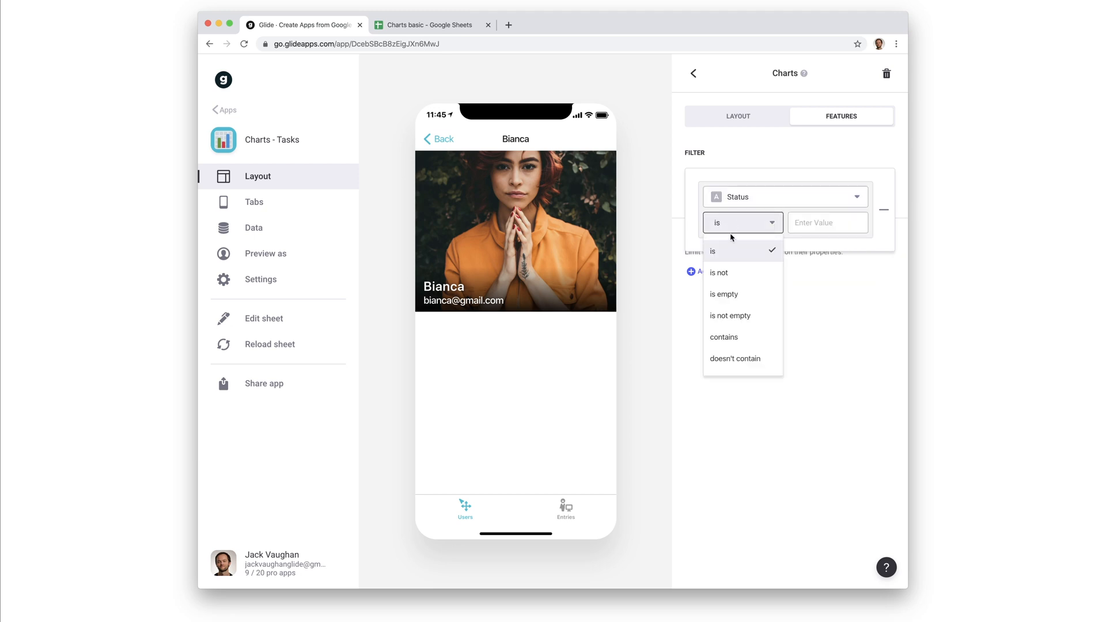
left_click(719, 272)
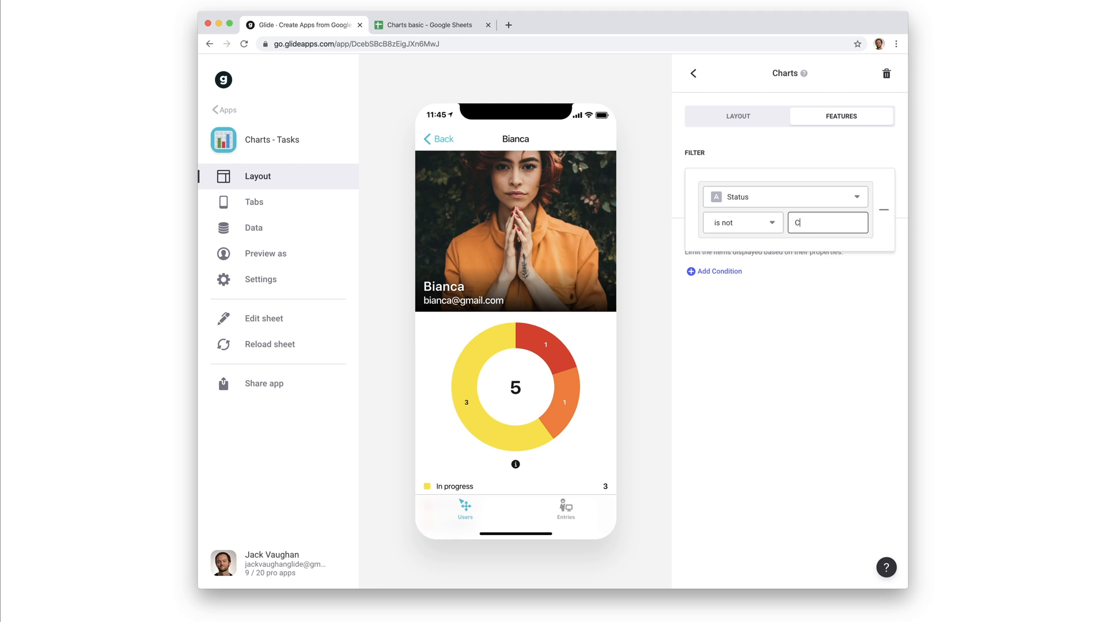
type("ompleted")
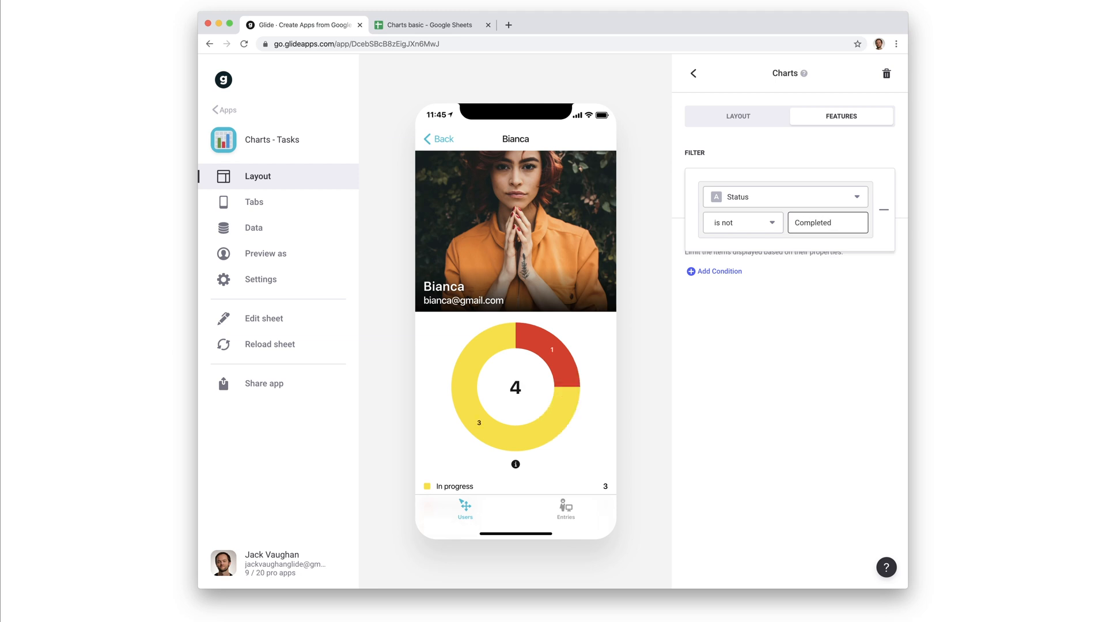
scroll("down", 3)
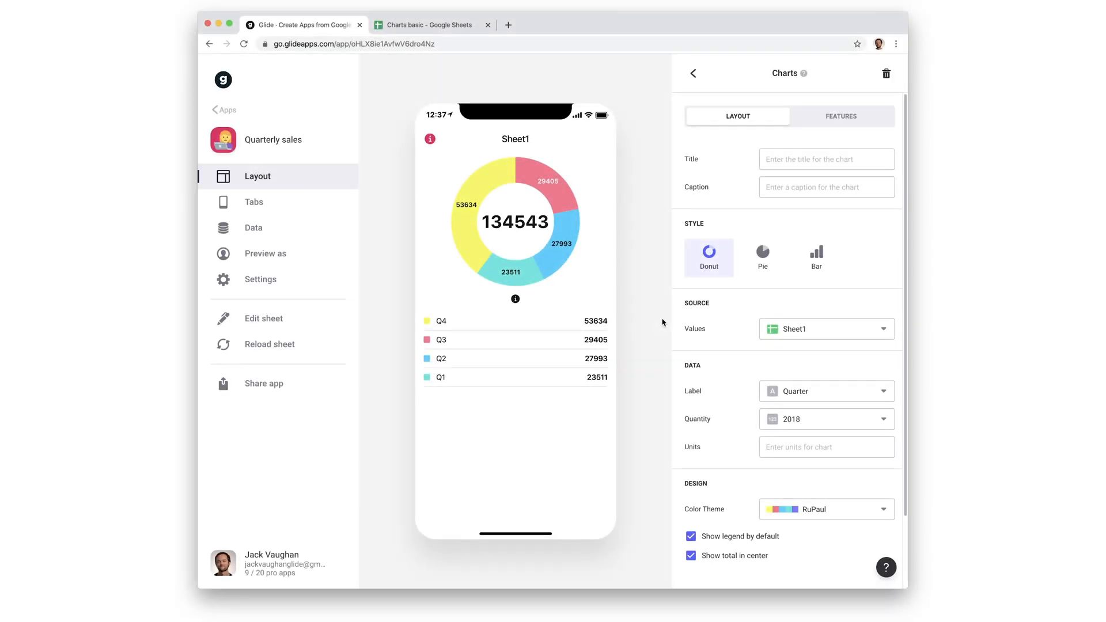
mouse_move(522, 307)
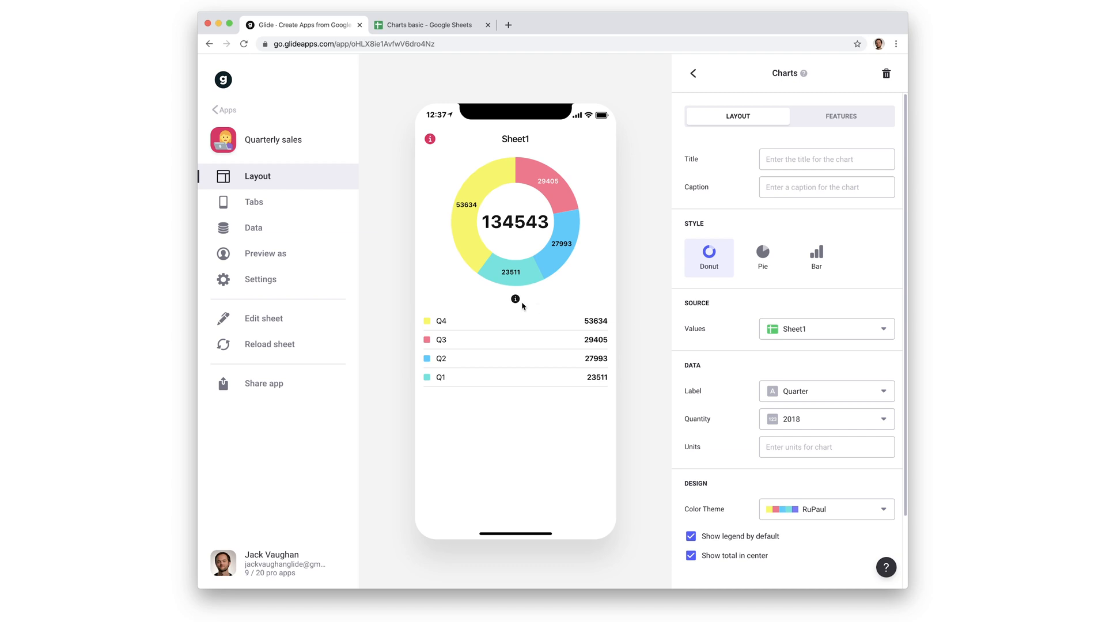
mouse_move(518, 306)
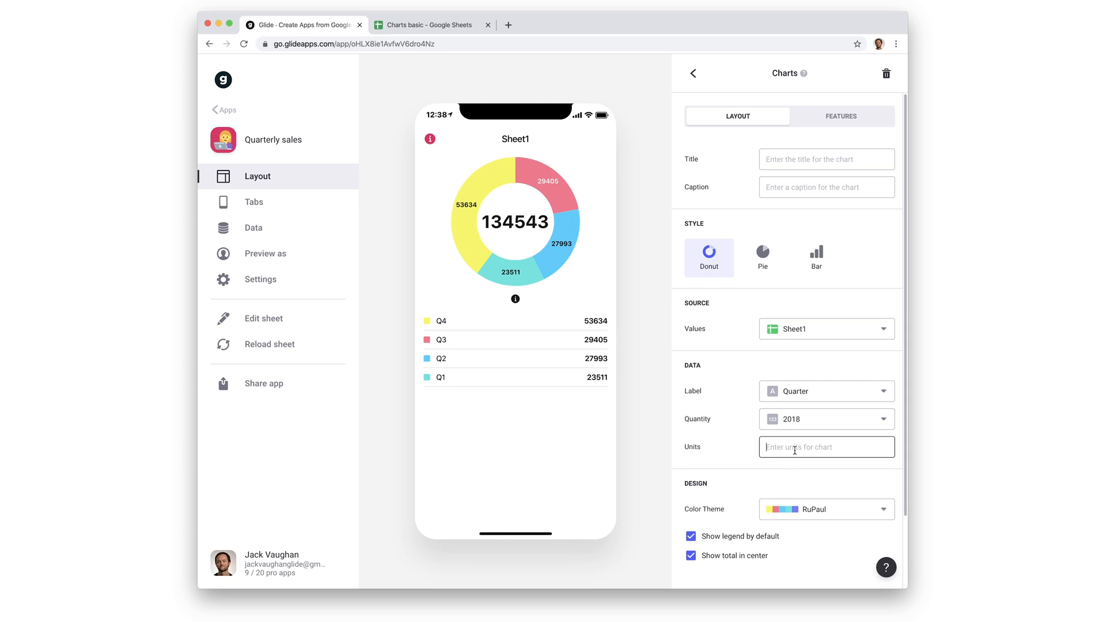
- Set the chart's Units to $ and show the quarterly sales as a pie
type("$")
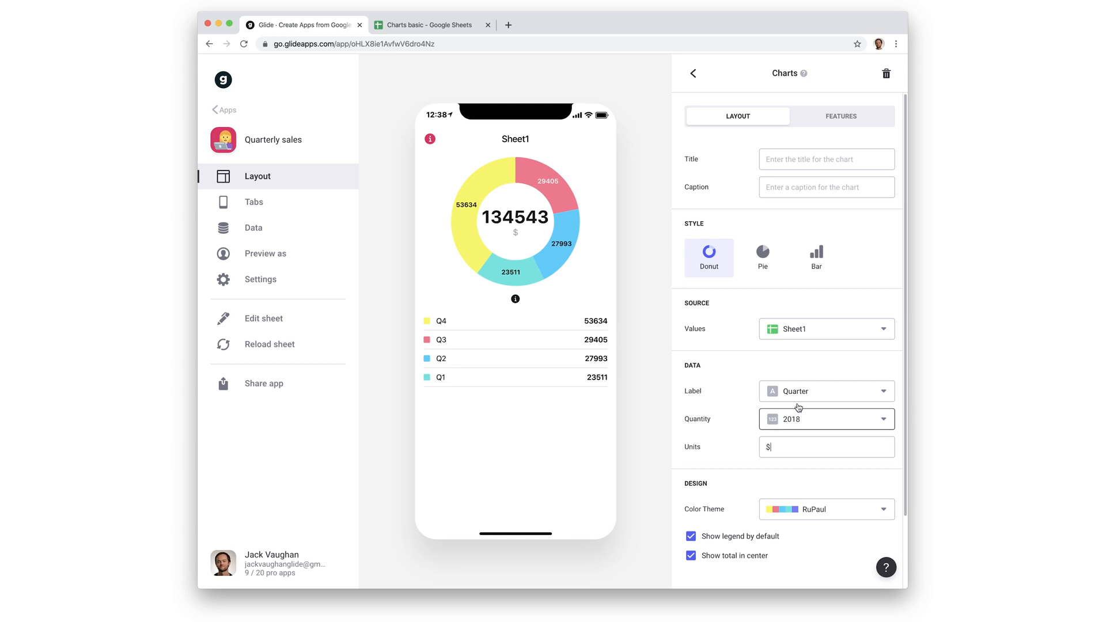
left_click(763, 257)
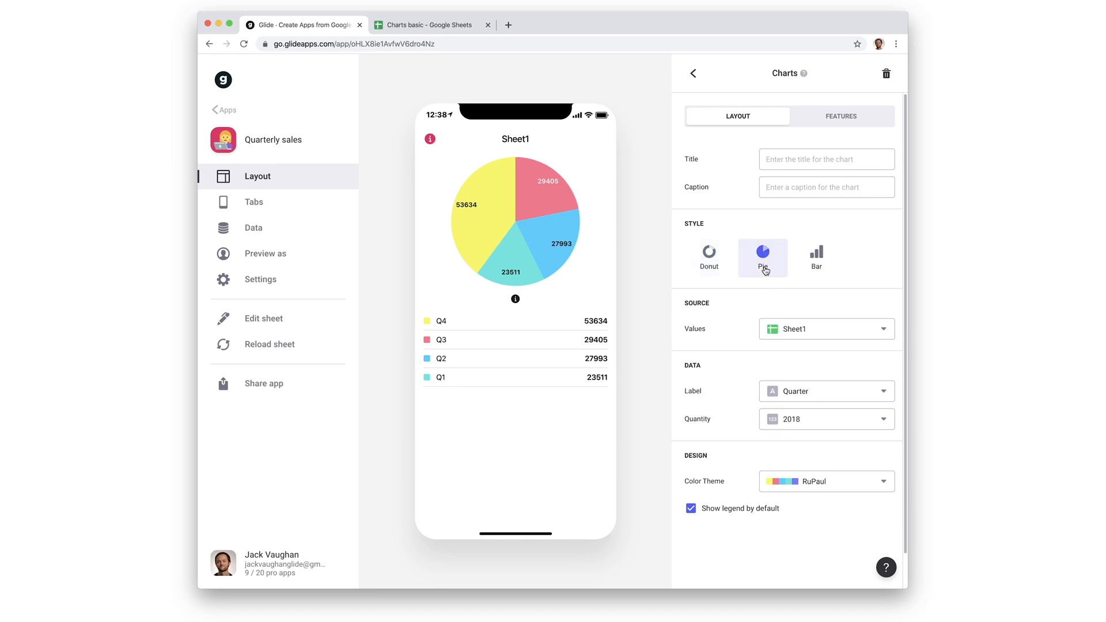
- Switch the 2018 quarterly sales chart style from Pie to Bar
left_click(816, 256)
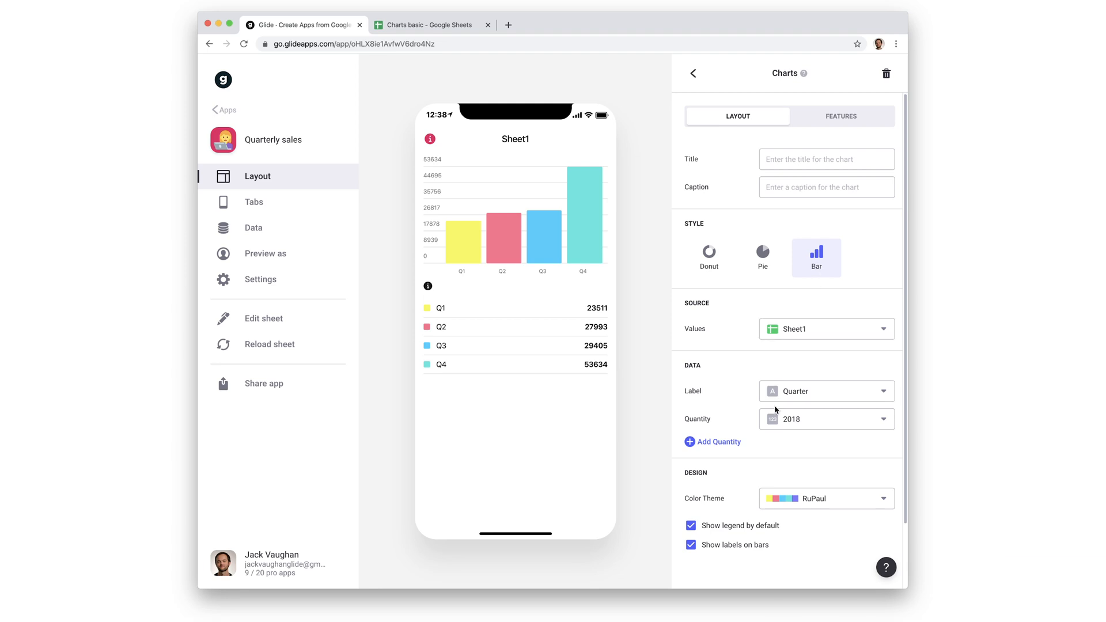
- Add 2019 and 2020 as extra quantities so each quarter shows three yearly bars
left_click(717, 441)
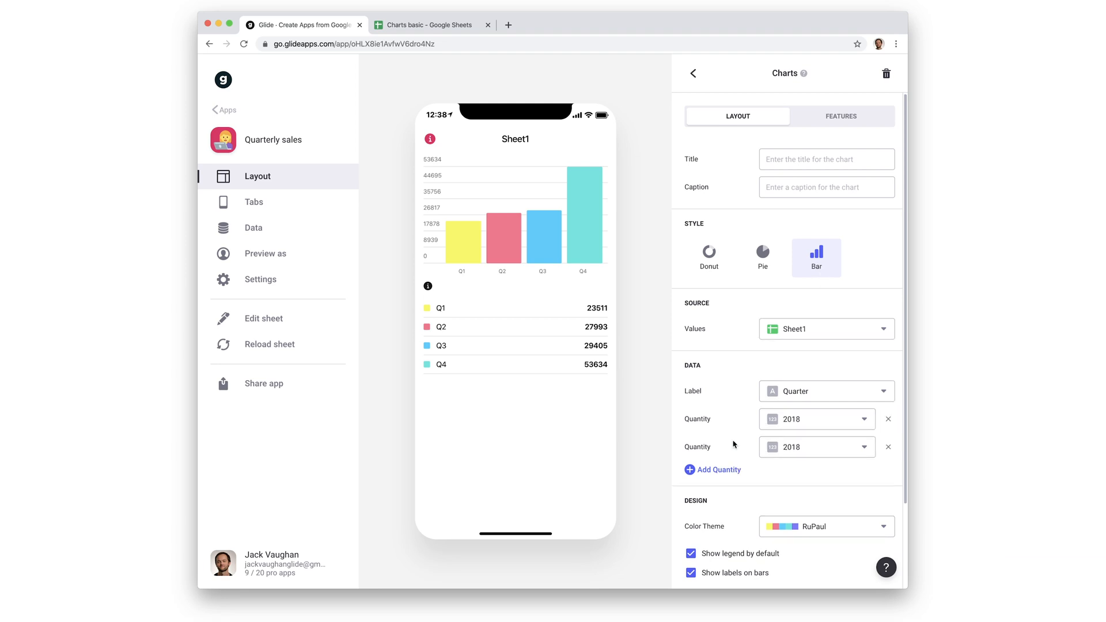
left_click(815, 447)
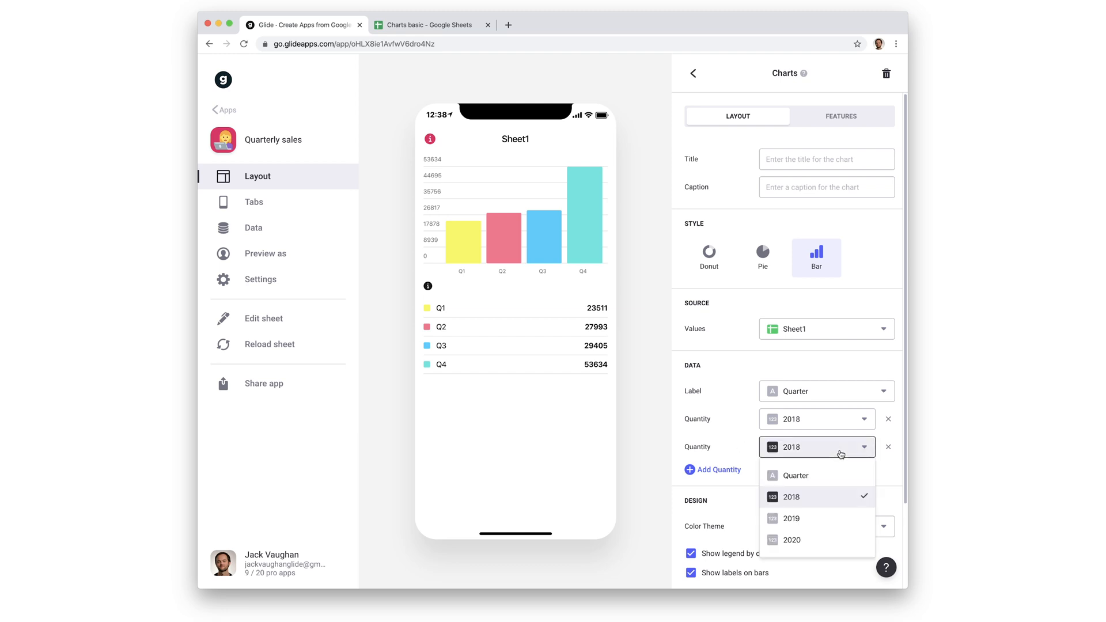
left_click(791, 518)
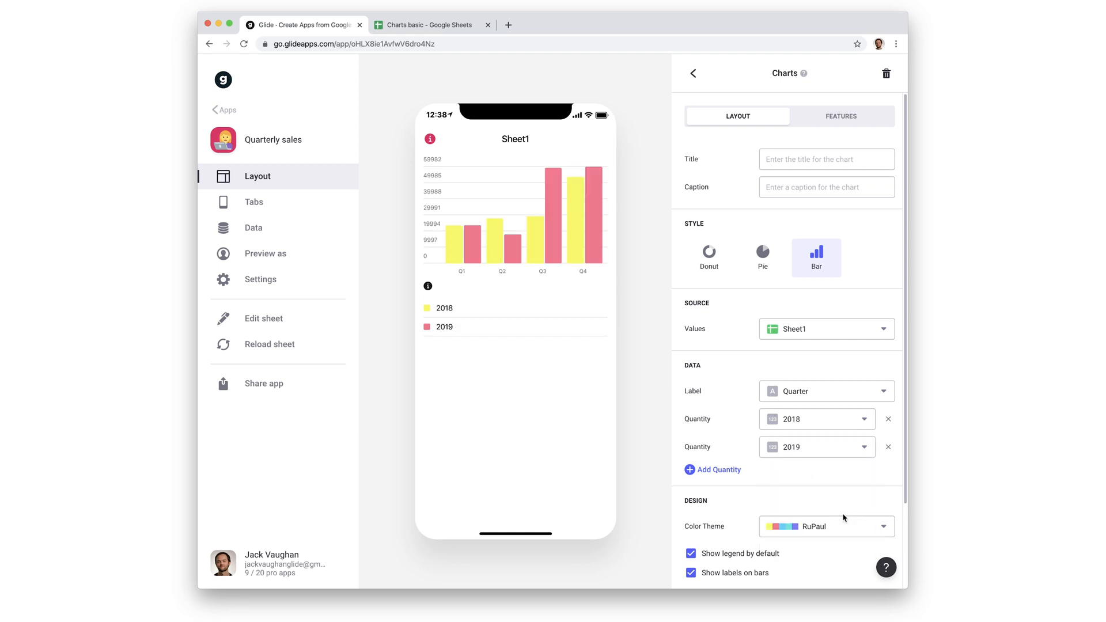
mouse_move(736, 475)
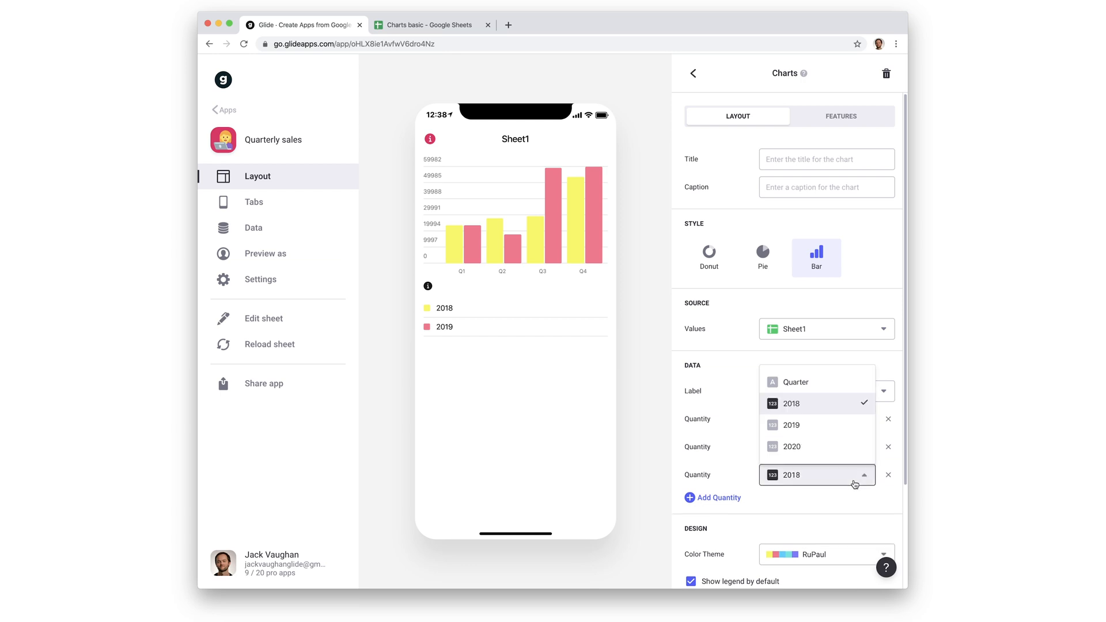
left_click(791, 446)
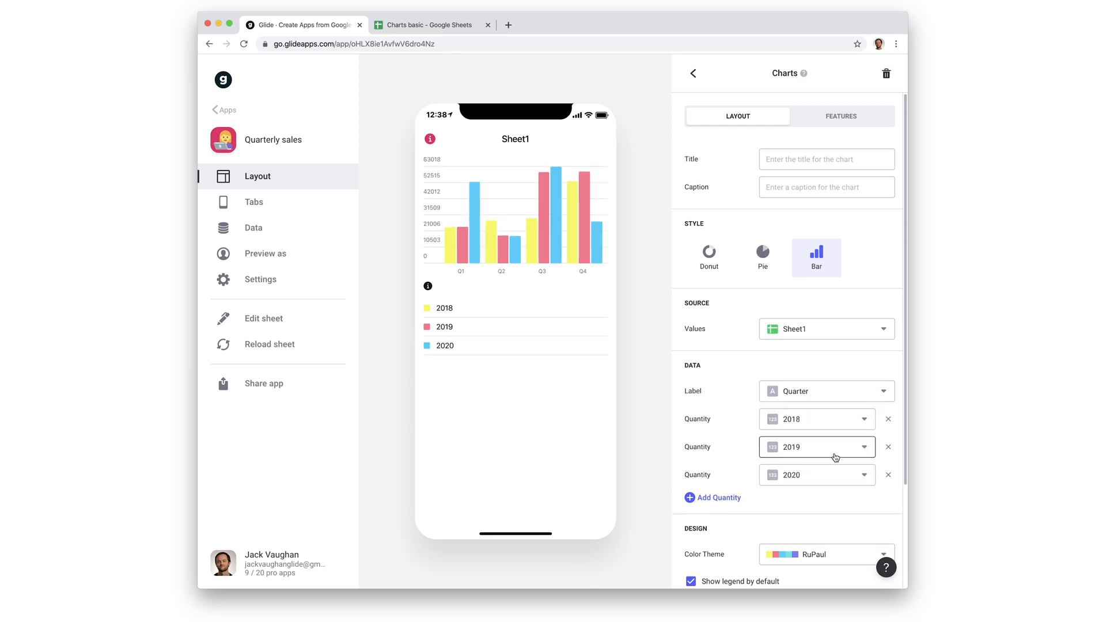
mouse_move(860, 506)
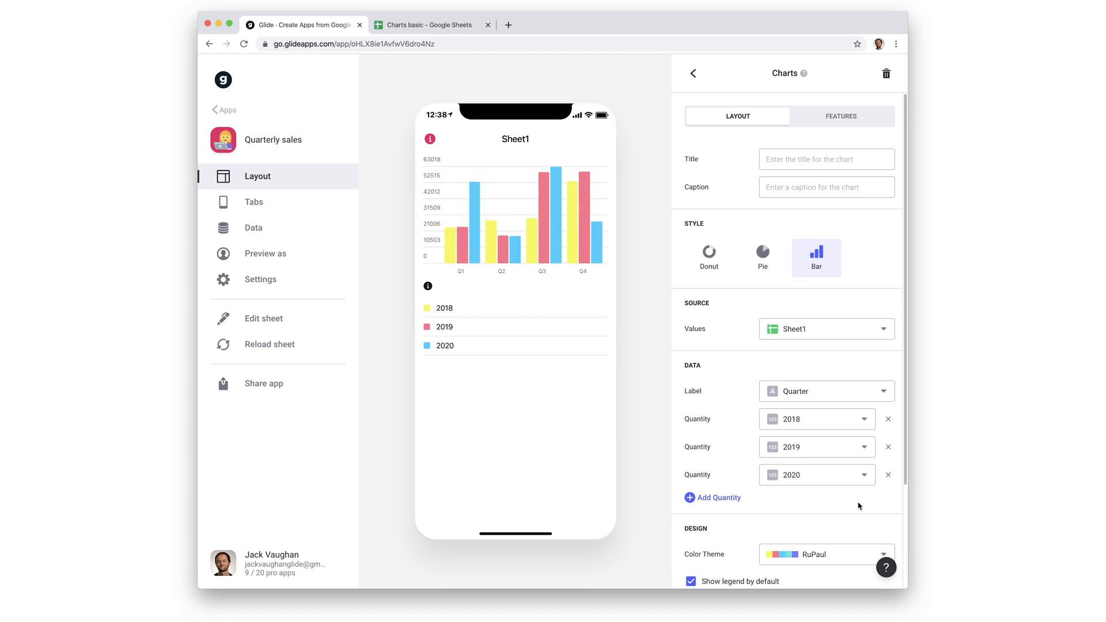
- Try the Turrell colour theme, then apply Missy to the three yearly series
scroll("down", 3)
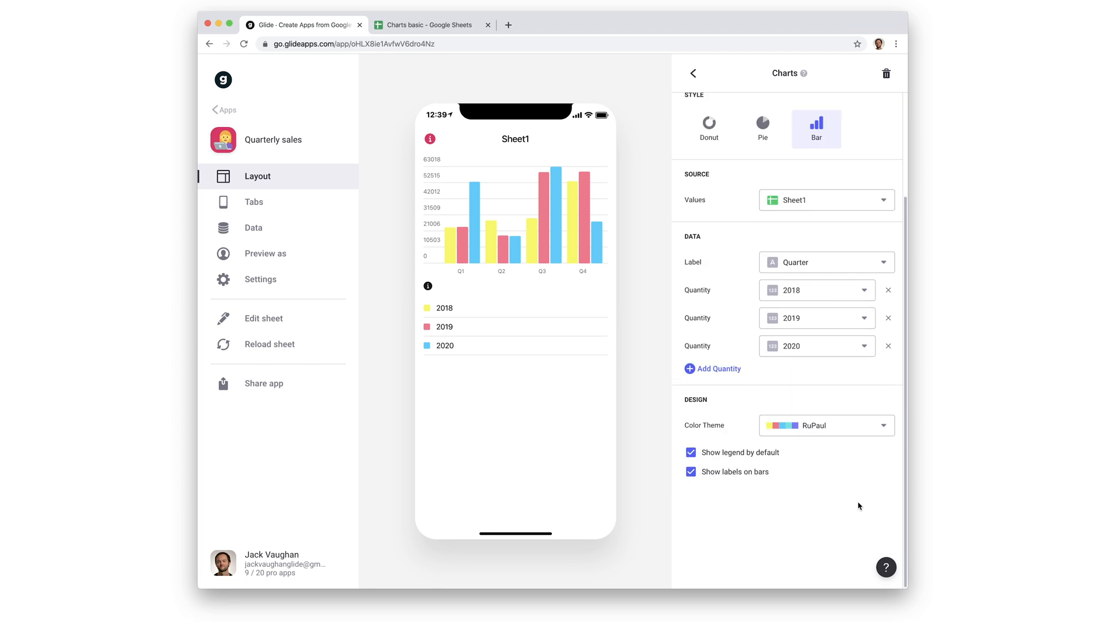
left_click(825, 425)
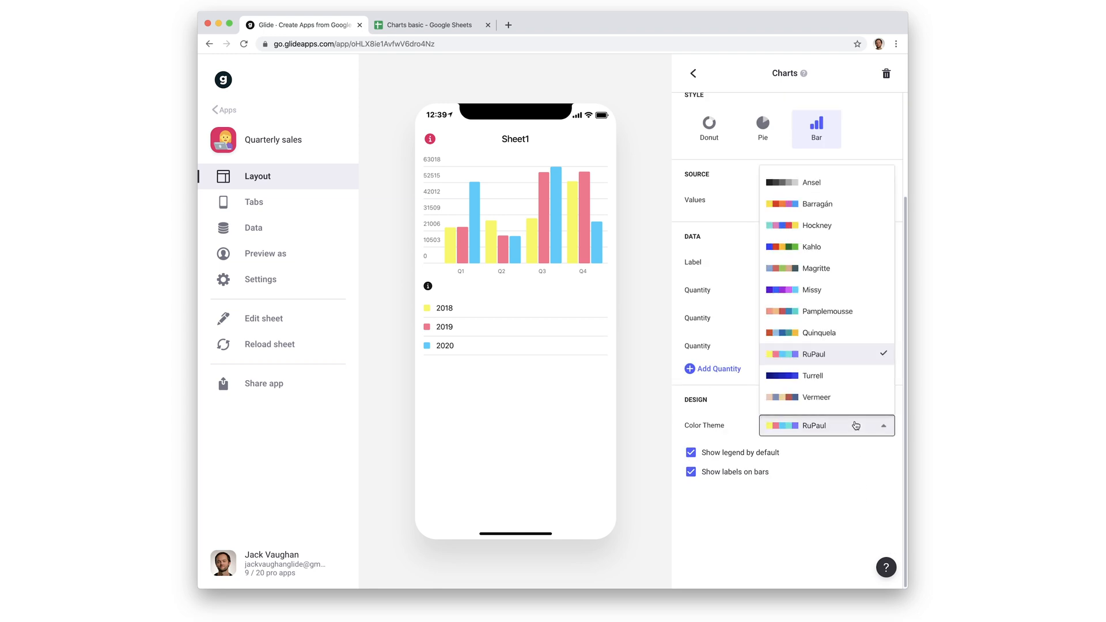
left_click(813, 376)
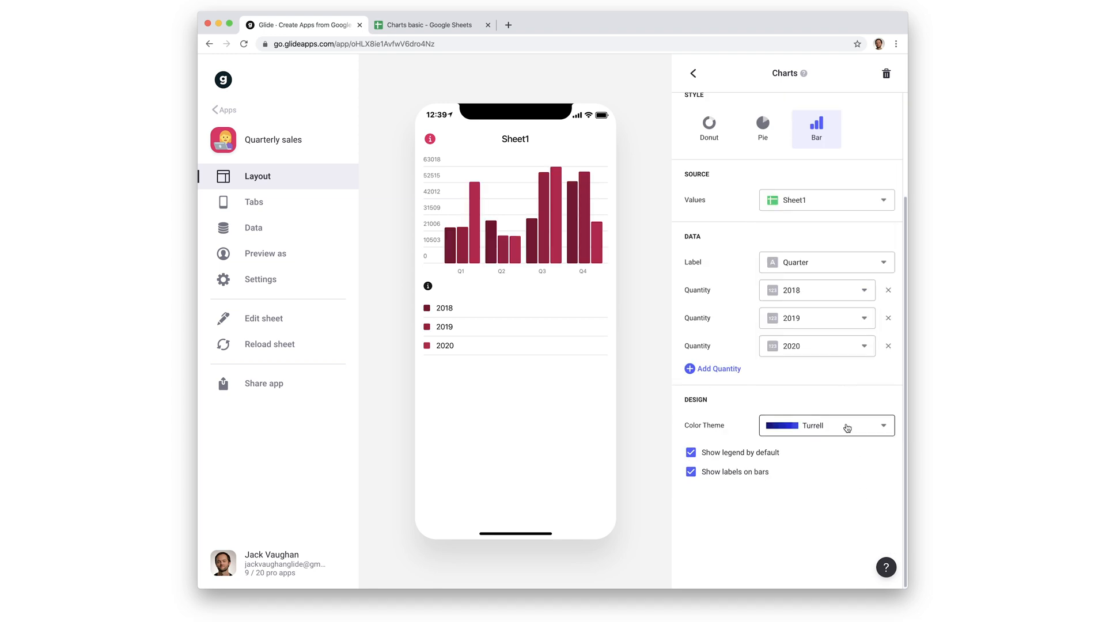
left_click(825, 425)
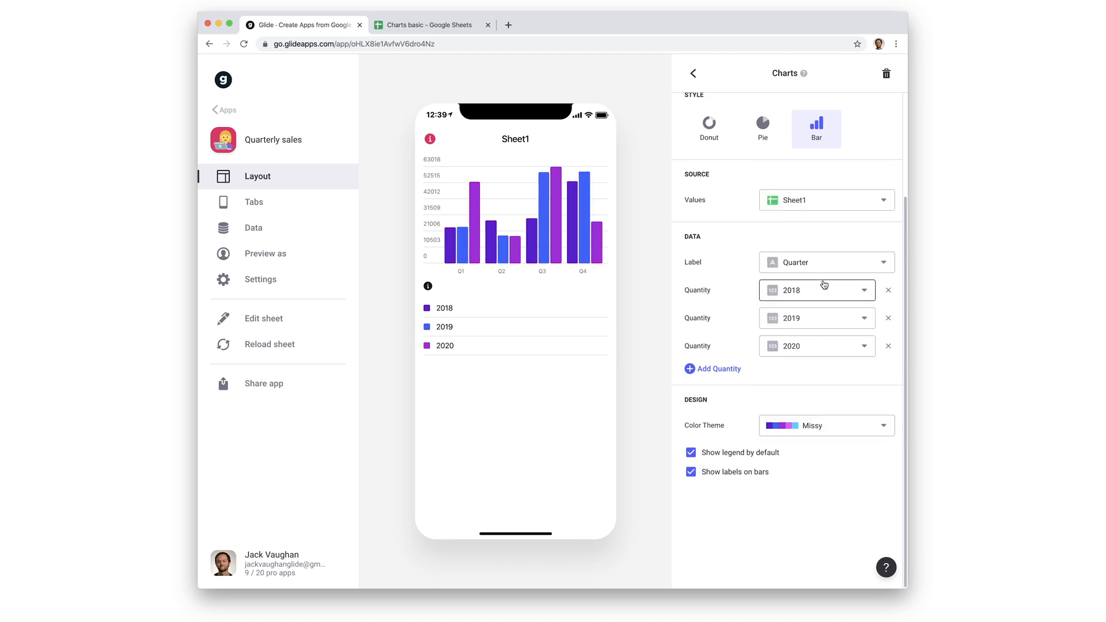